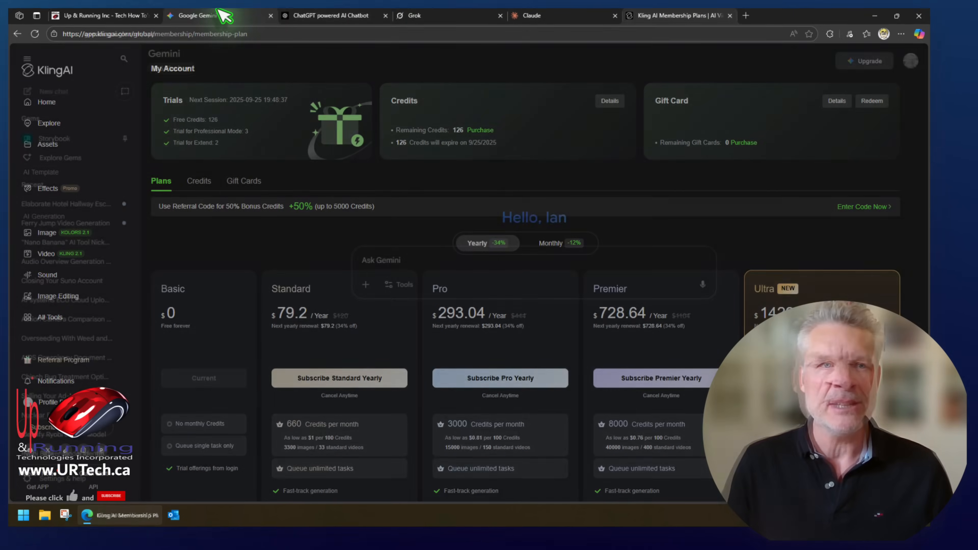
# Switch from the Kling AI plans page to Gemini, then to the ChatGPT-powered chatbot page.
pyautogui.click(206, 15)
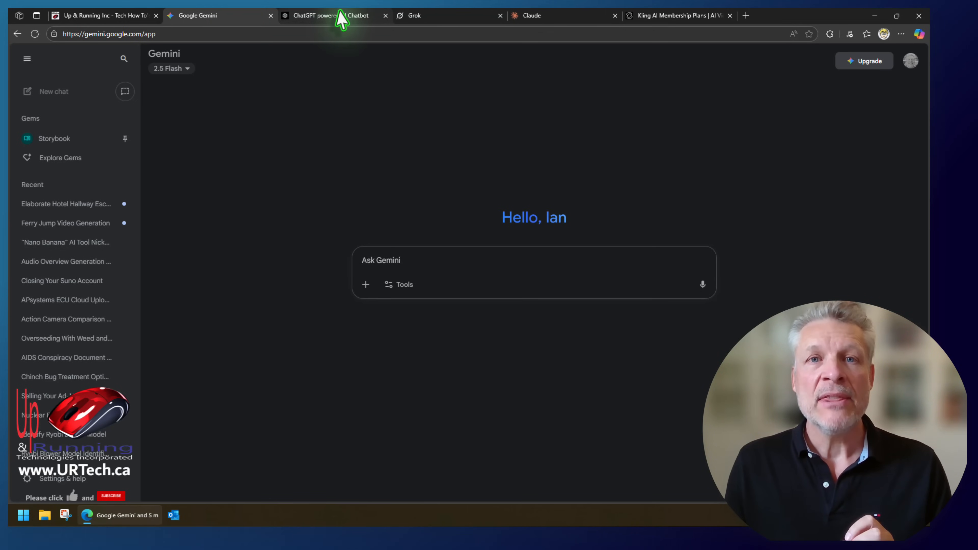
pyautogui.click(336, 15)
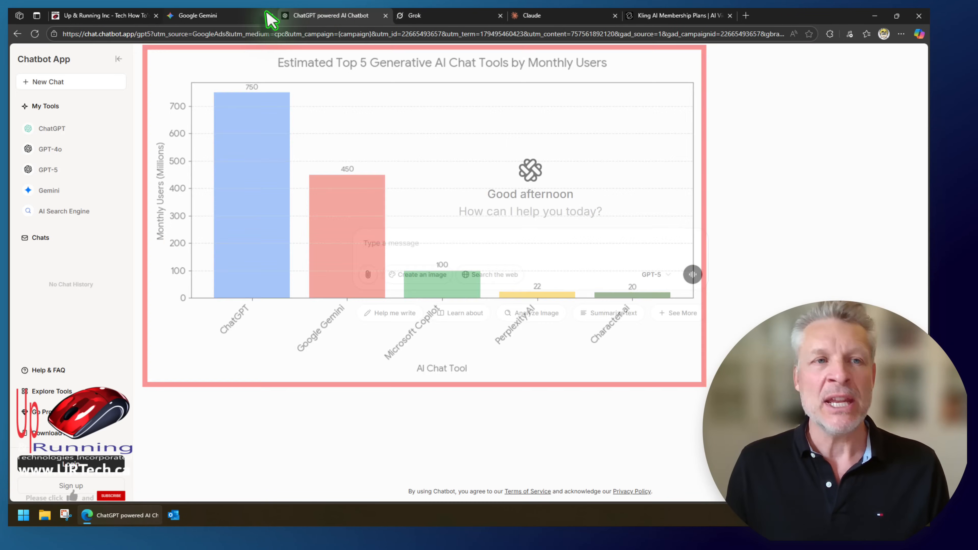
# Return to the Google Gemini start page from the Chatbot App tab.
pyautogui.click(200, 15)
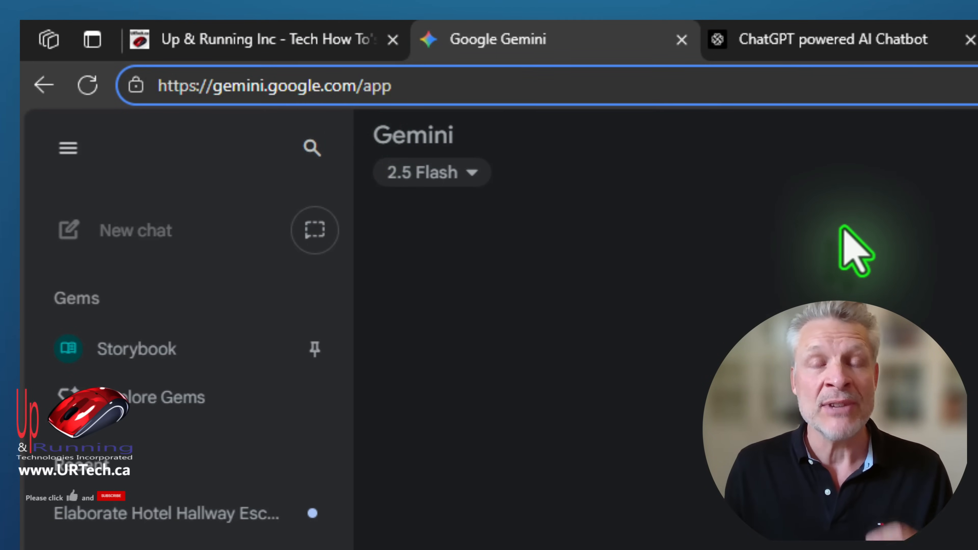
# Ask Gemini which Calgary dealership stocks a red 2025 Toyota 4Runner and highlight 'Supersonic Red' in the reply.
pyautogui.click(250, 86)
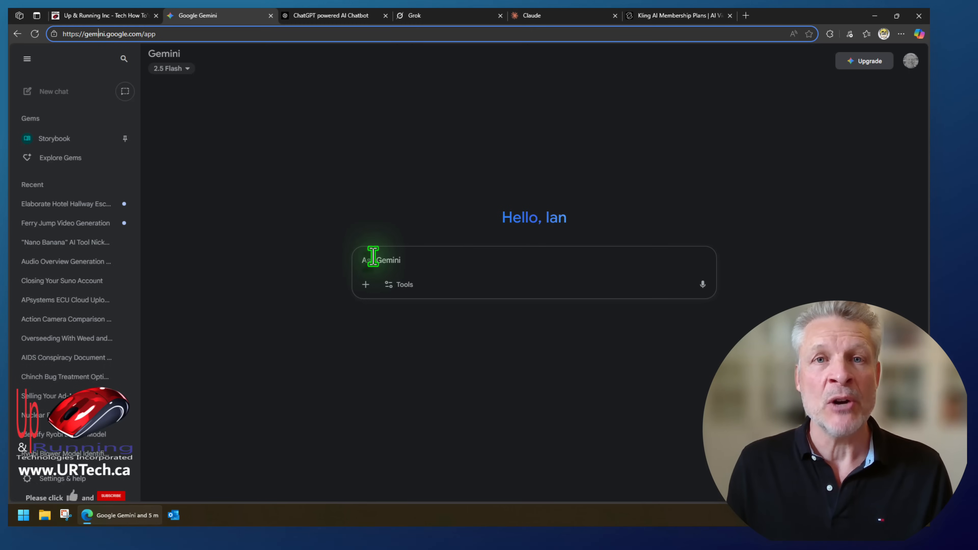
pyautogui.write('what dealership in calgary has a red toyota forerunner 2025 in stock')
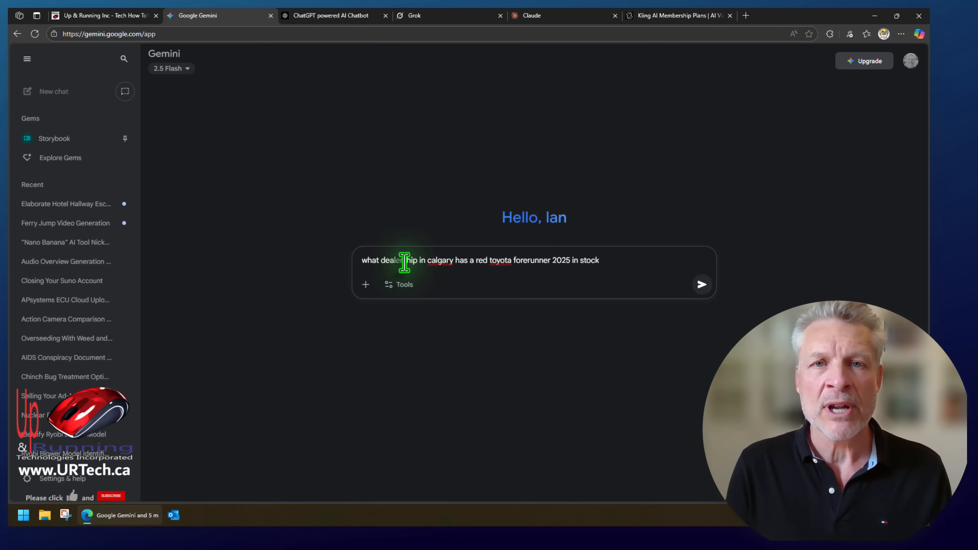
pyautogui.click(701, 284)
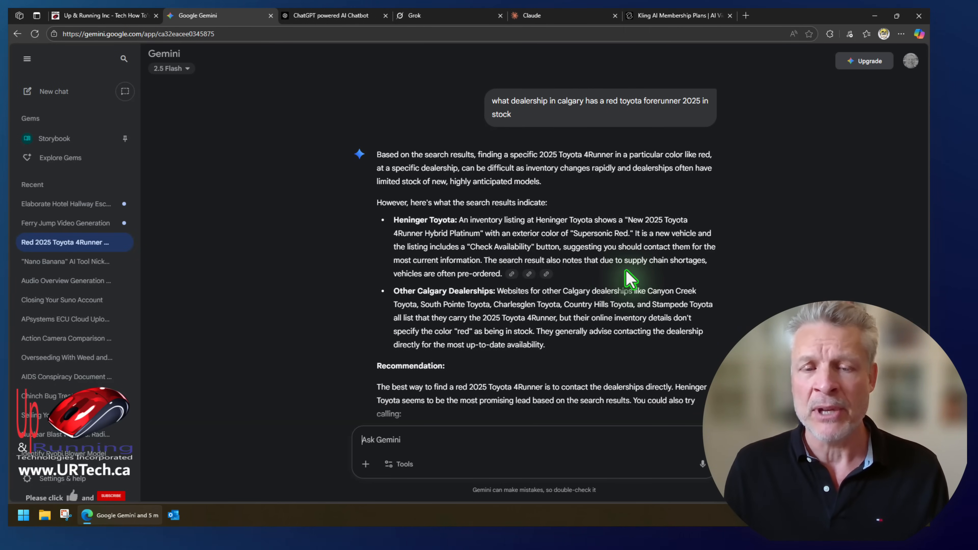
pyautogui.moveTo(593, 201)
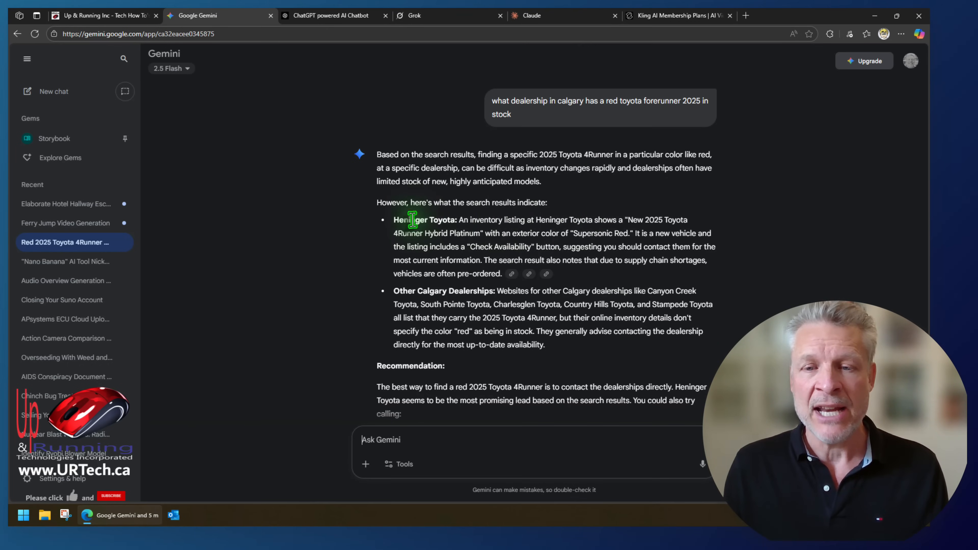
pyautogui.moveTo(393, 220); pyautogui.dragTo(481, 233)
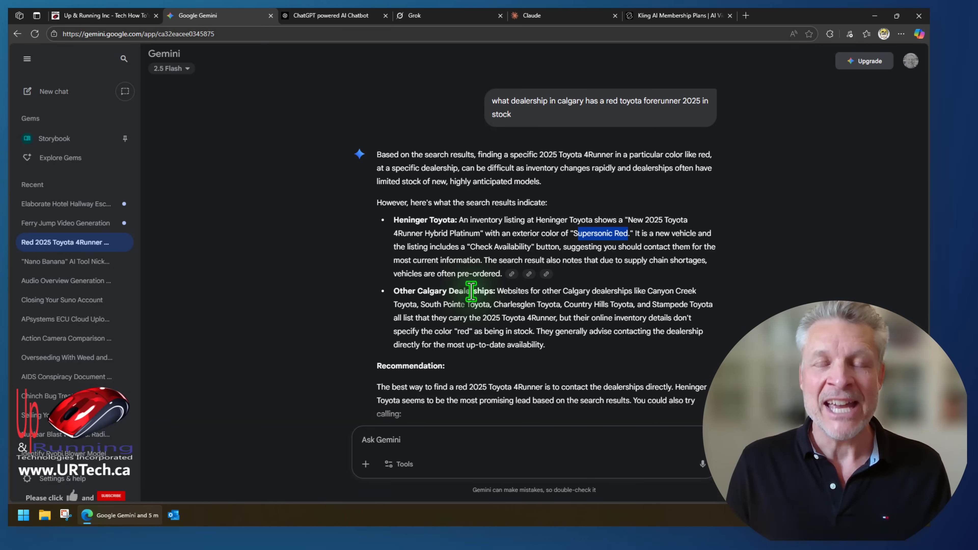
pyautogui.moveTo(333, 15)
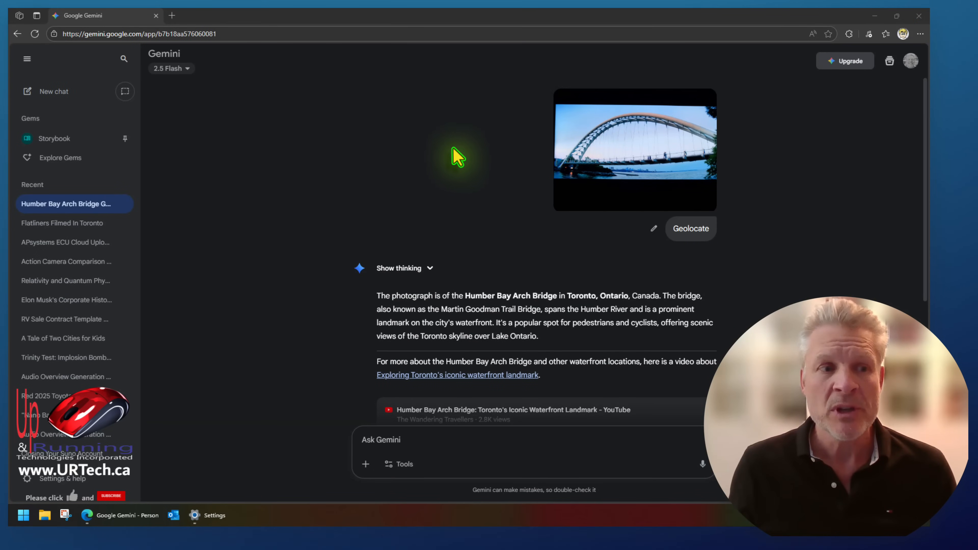
pyautogui.moveTo(94, 212)
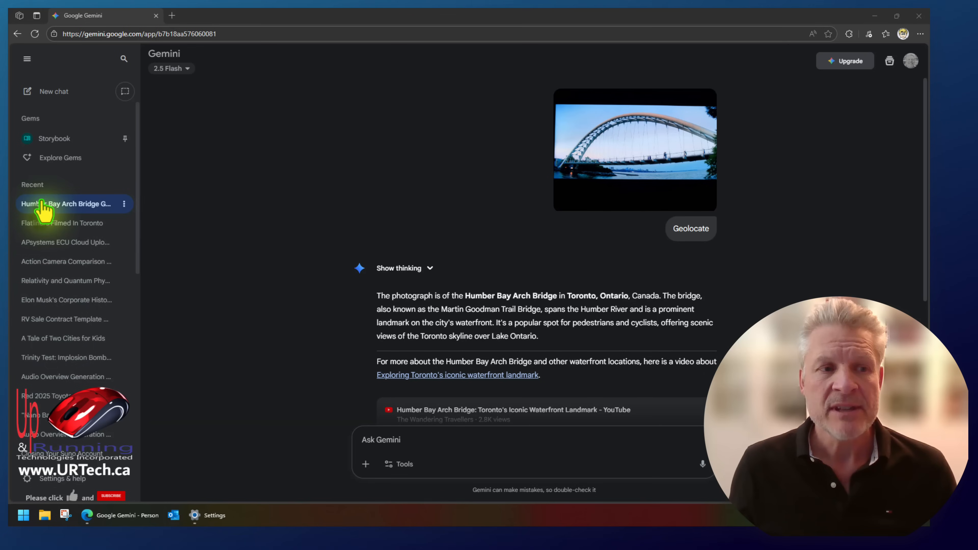
pyautogui.moveTo(71, 204)
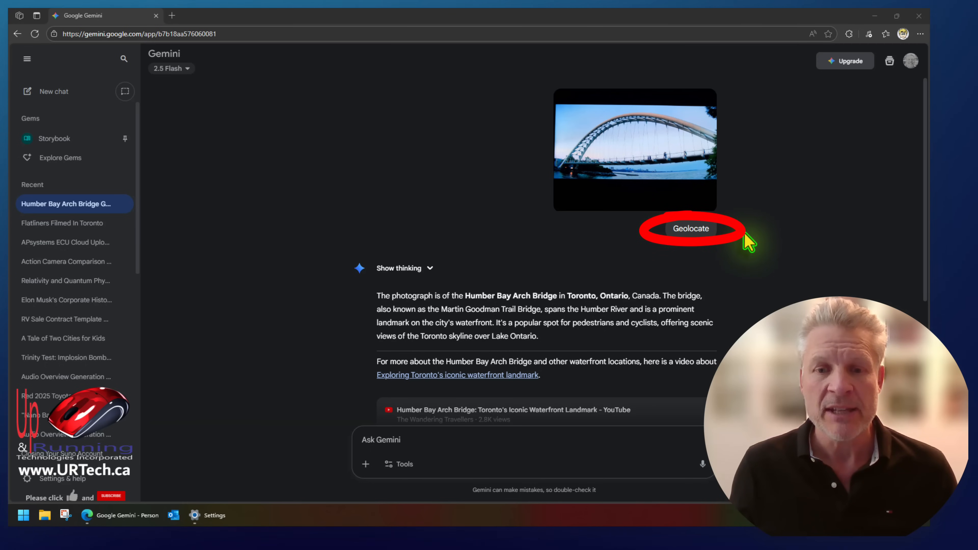
# Open the Downloads AI folder in the file browser after reviewing the Humber Bay Arch Bridge chat.
pyautogui.doubleClick(499, 295)
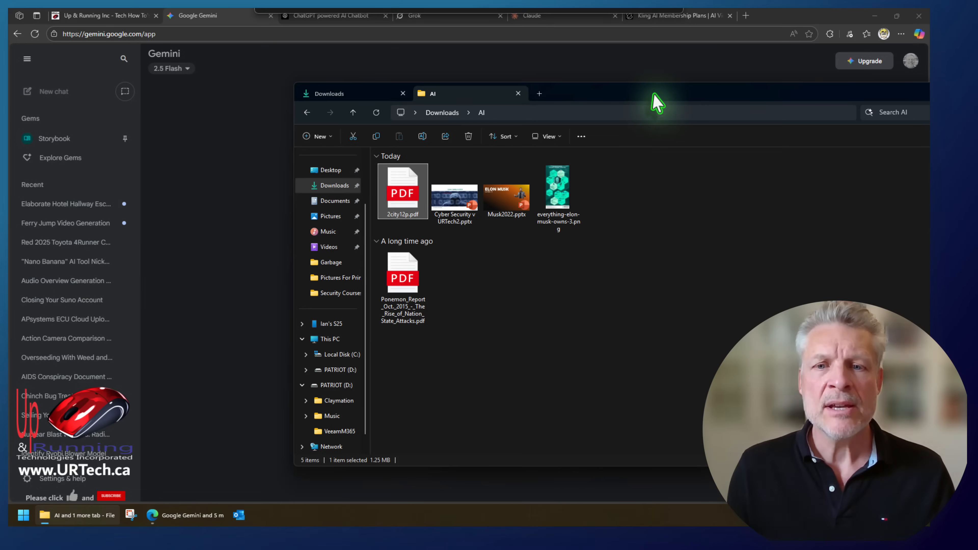
# Select Cyber Security v URTech2.pptx in the Downloads AI folder.
pyautogui.click(454, 190)
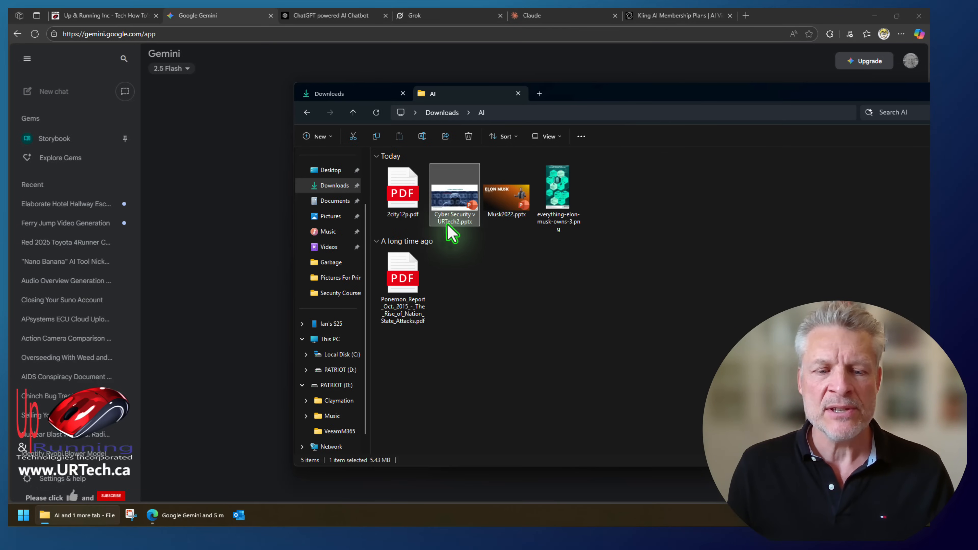
pyautogui.moveTo(455, 215)
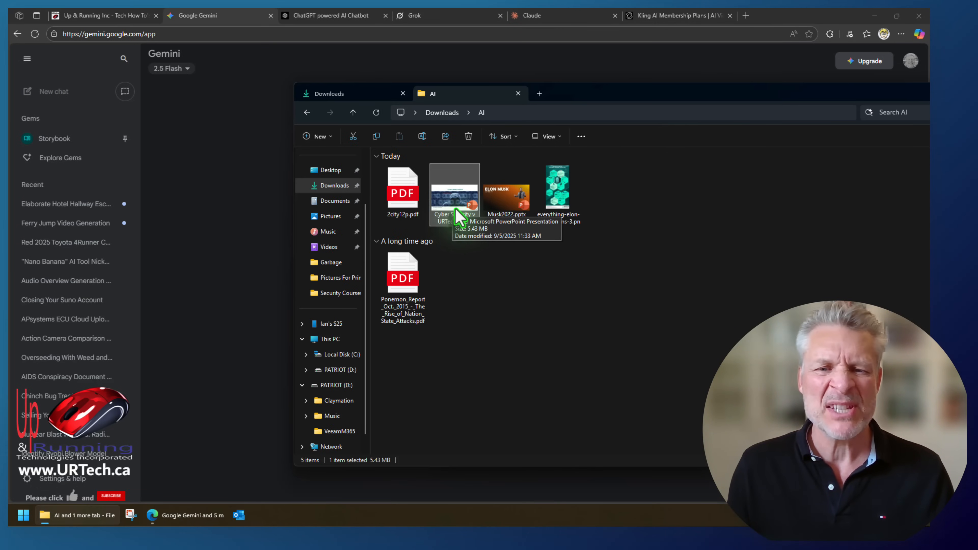
pyautogui.moveTo(573, 98)
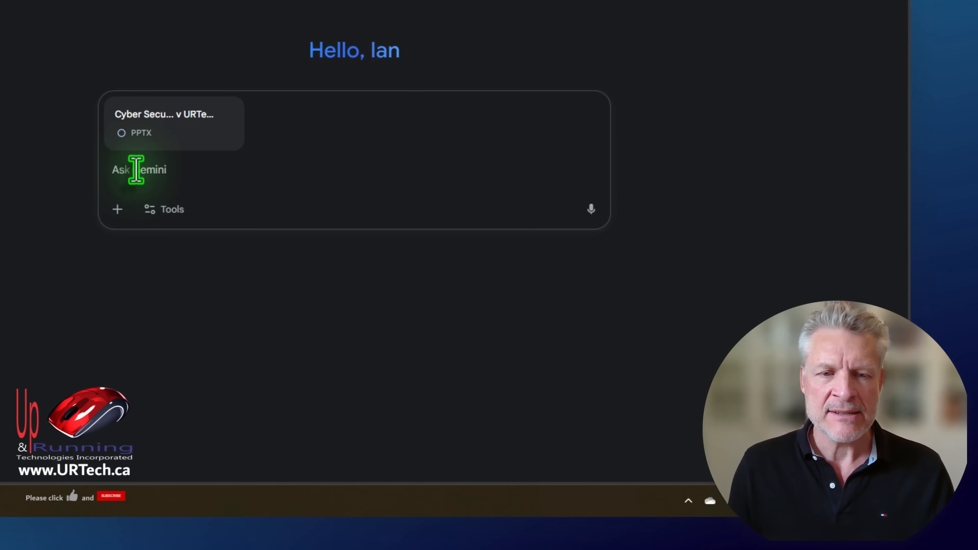
# Draft the request 'summarize at a grade level 9' for the attached Cyber Security presentation.
pyautogui.write('sumarize at')
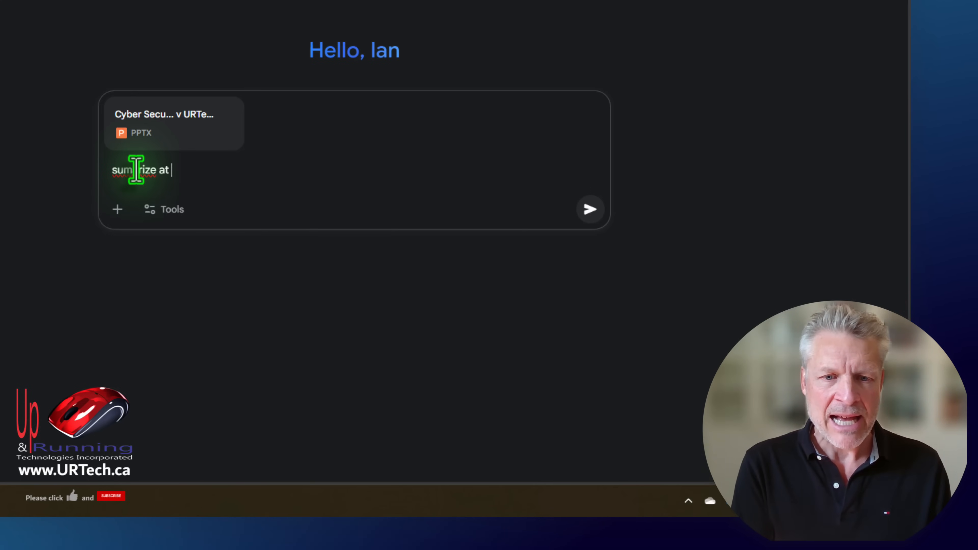
pyautogui.write('a grade level')
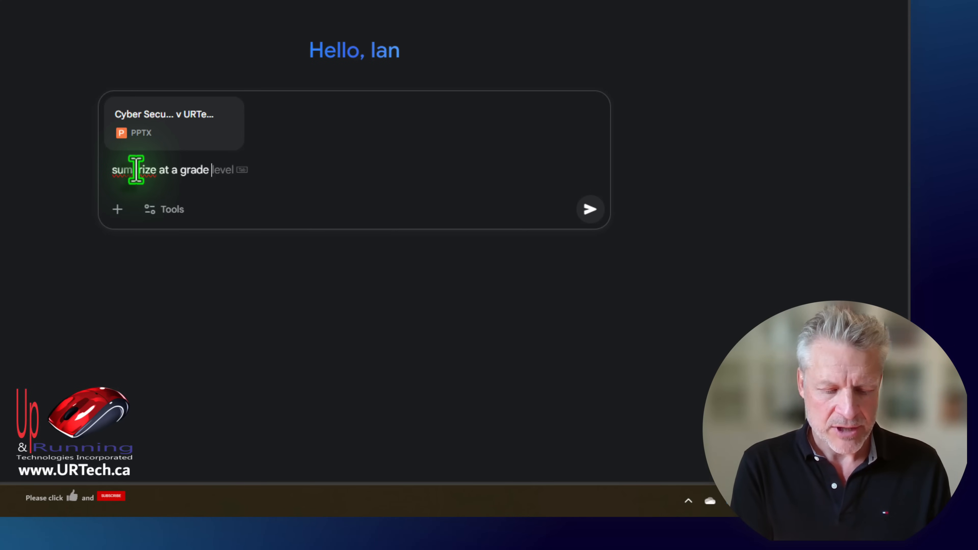
pyautogui.write('9')
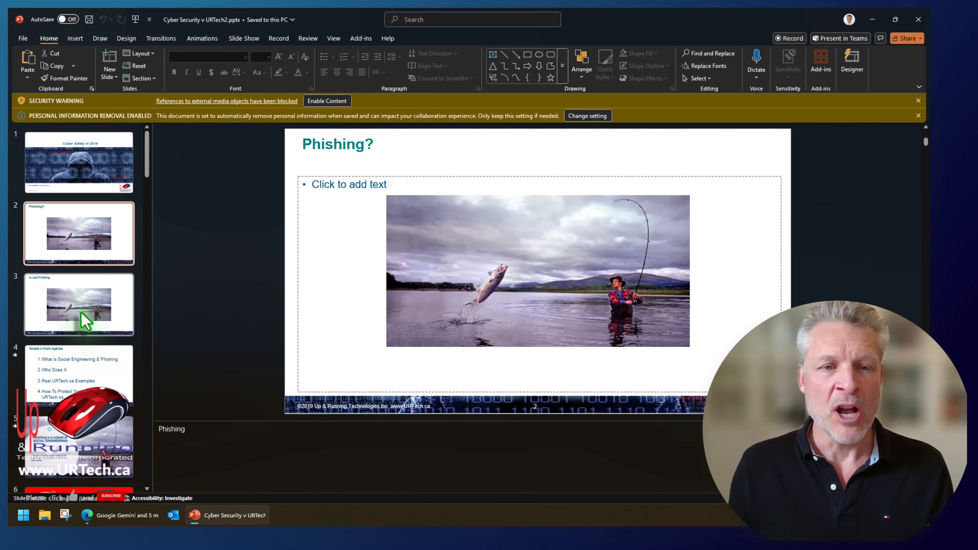
# Browse the Cyber Security deck's thumbnails to the 'What is Phishing?' slide.
pyautogui.scroll(-3)
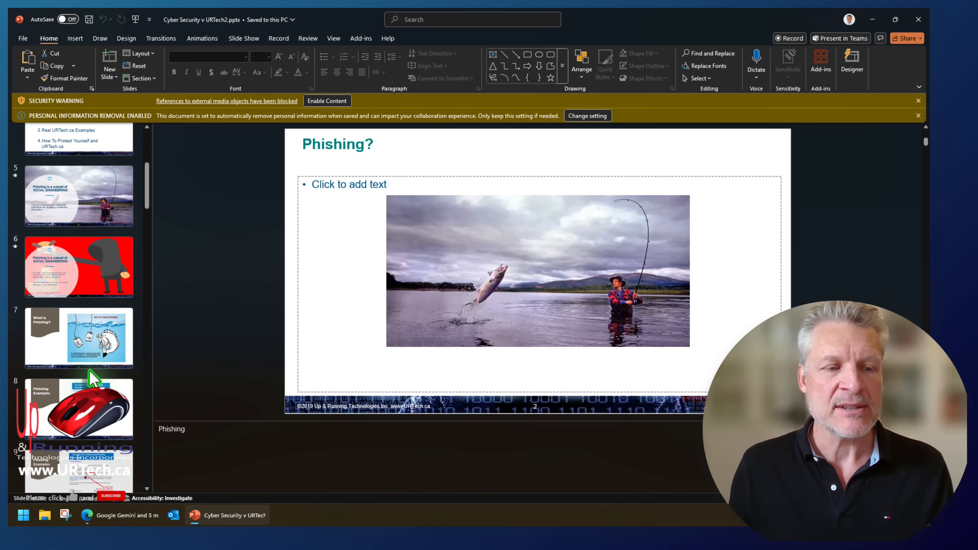
pyautogui.click(79, 337)
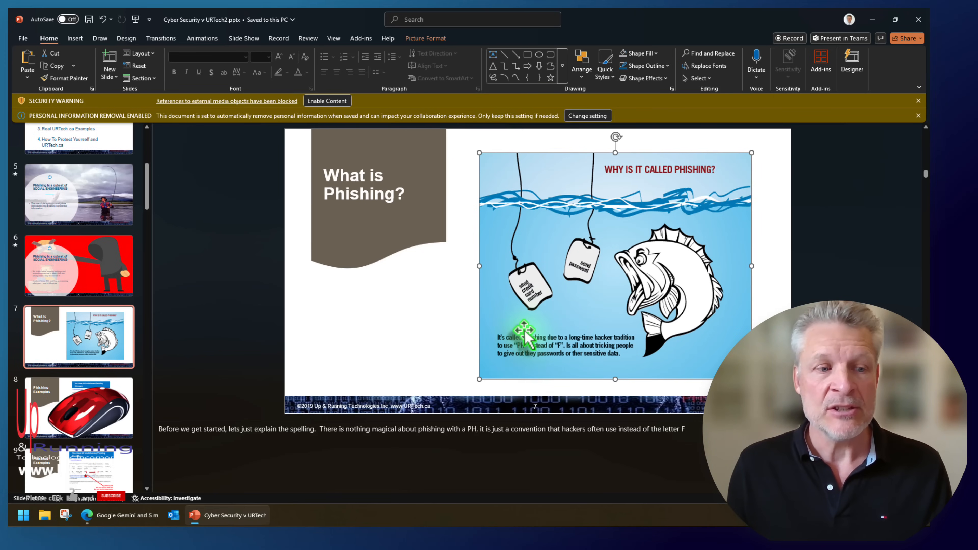
pyautogui.click(78, 408)
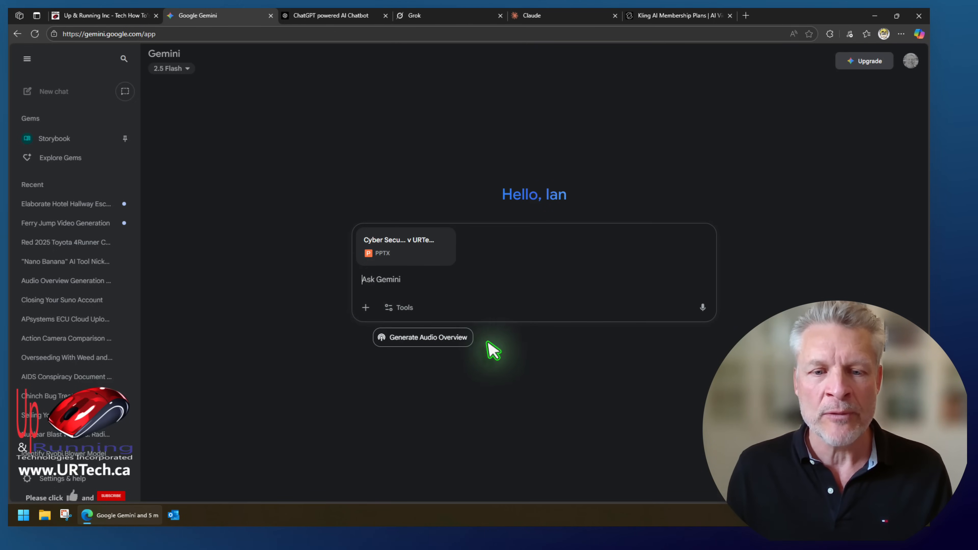
# Request an Audio Overview of the attached presentation via the suggestion chip.
pyautogui.click(422, 336)
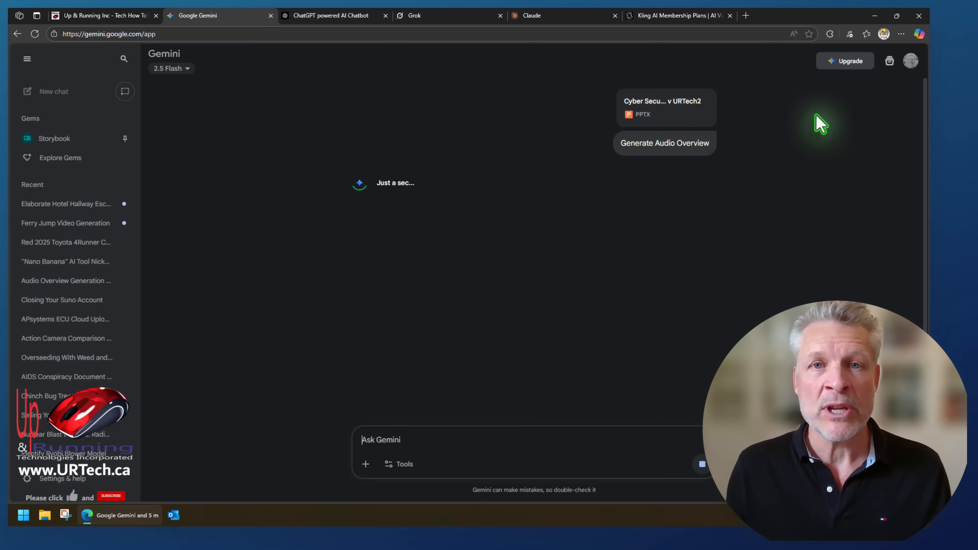
pyautogui.click(664, 142)
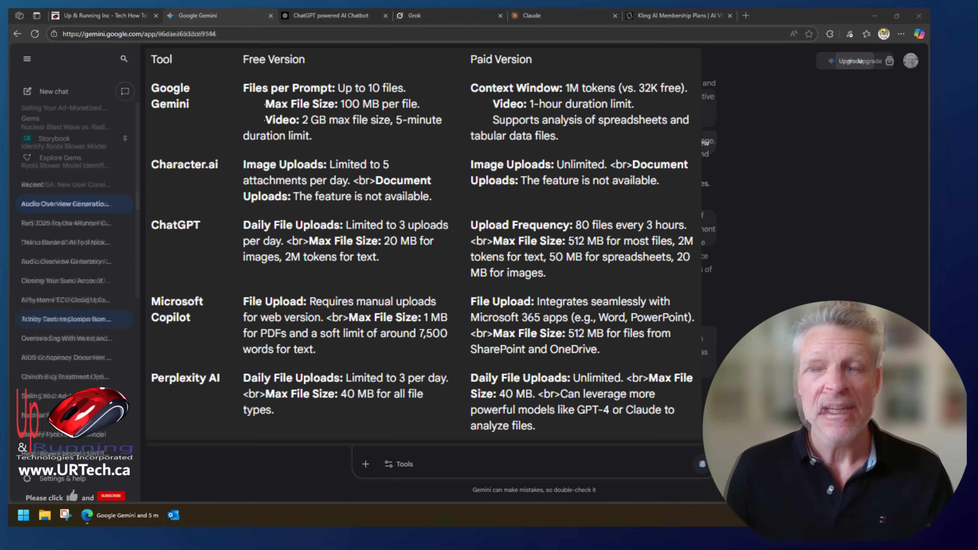
# Open the earlier 'Trinity Test: Implosion Bomb' chat from Recent chats.
pyautogui.click(67, 319)
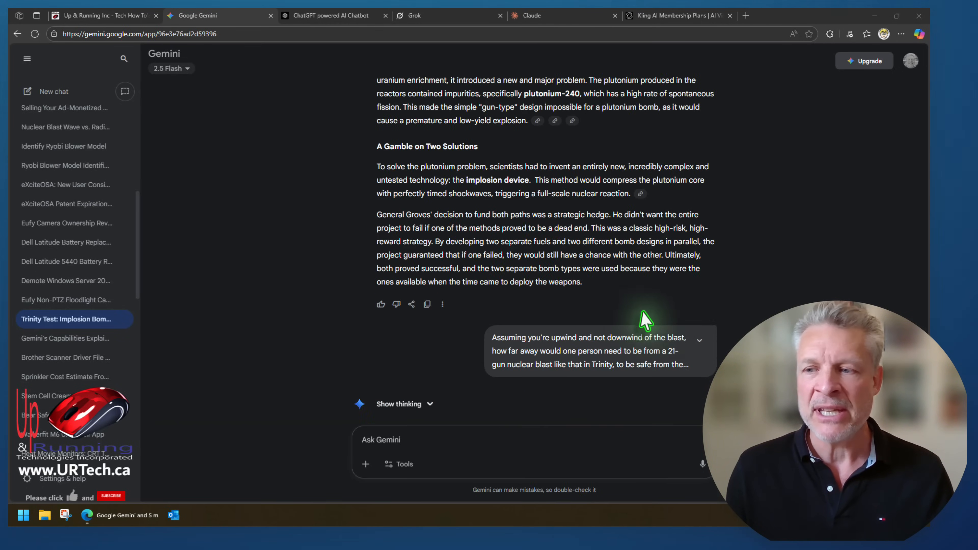
# Scroll to the end of the Trinity chat, copy its share link and export the latest answer to Docs.
pyautogui.scroll(-3)
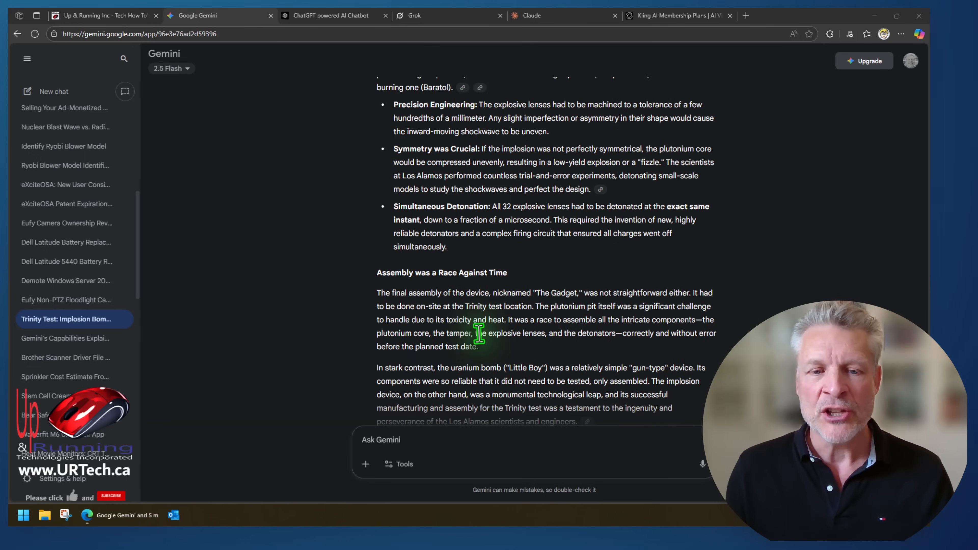
pyautogui.scroll(-3)
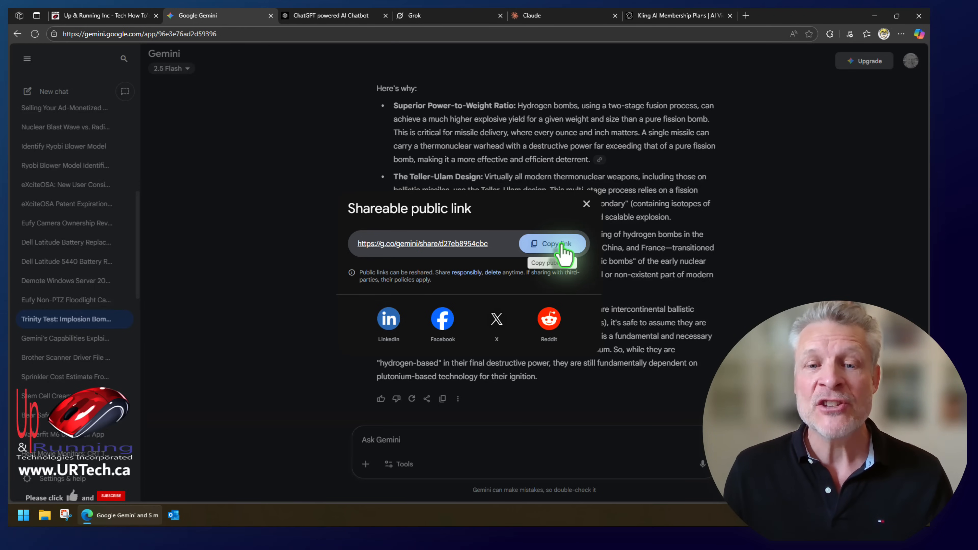
pyautogui.click(427, 399)
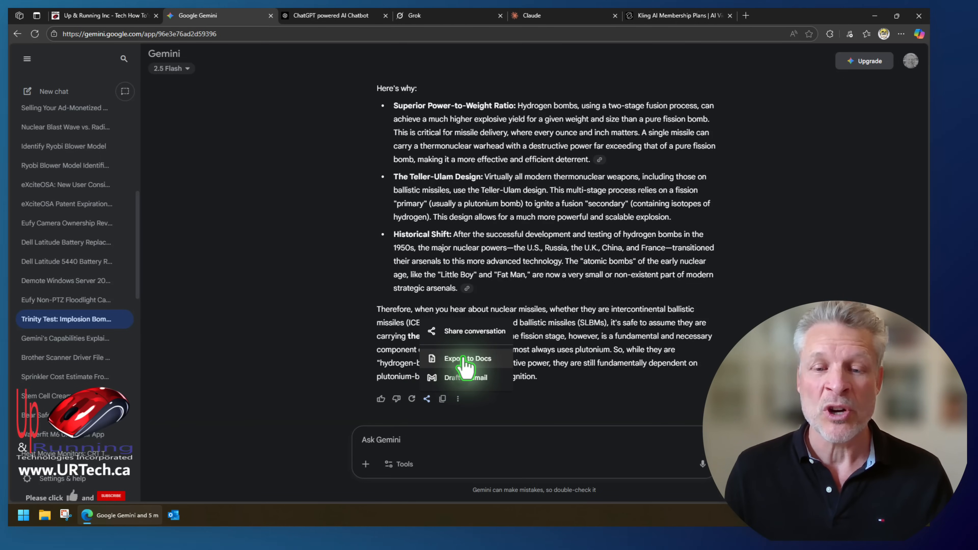
pyautogui.click(380, 439)
pyautogui.write('summarize this entire co')
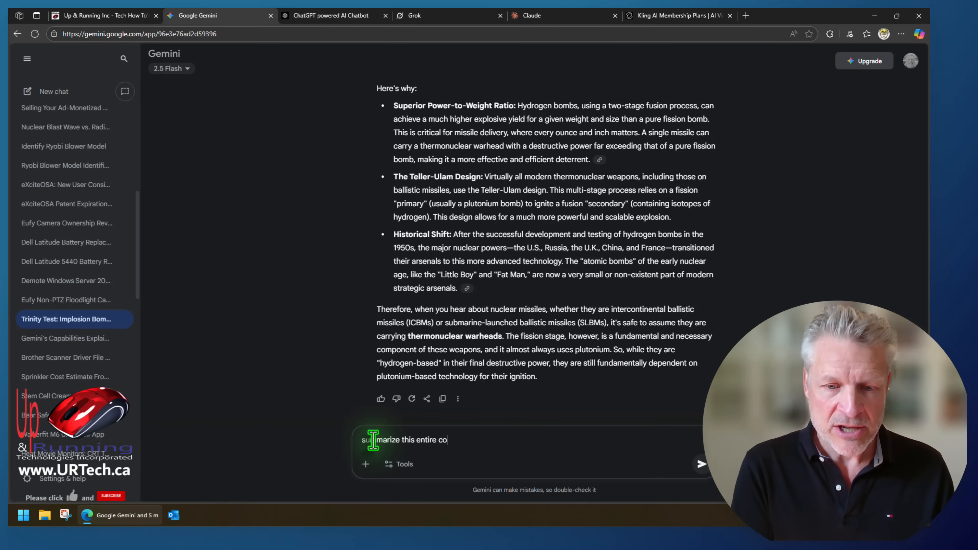
# Send the request 'summarize this entire conversation in 800 words'.
pyautogui.write('nversation in 800 words')
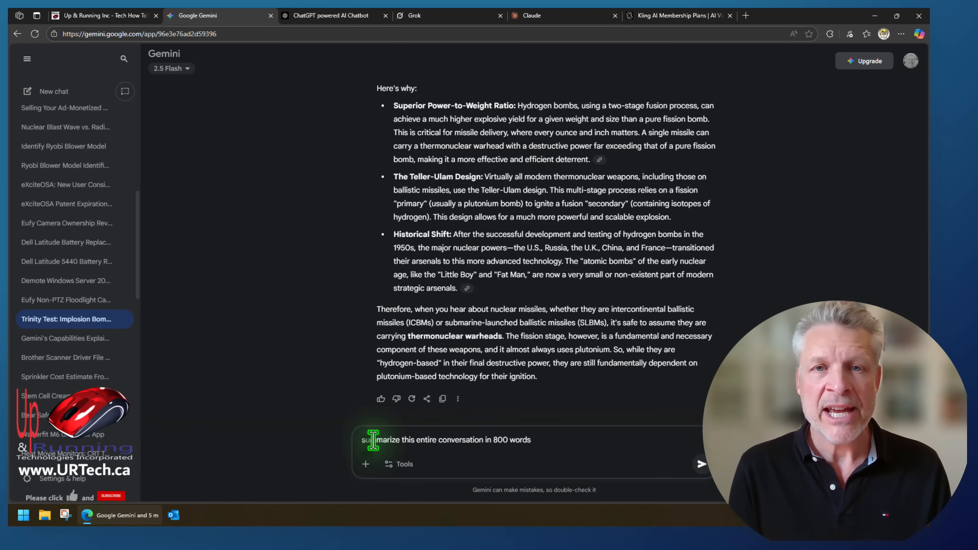
pyautogui.click(700, 463)
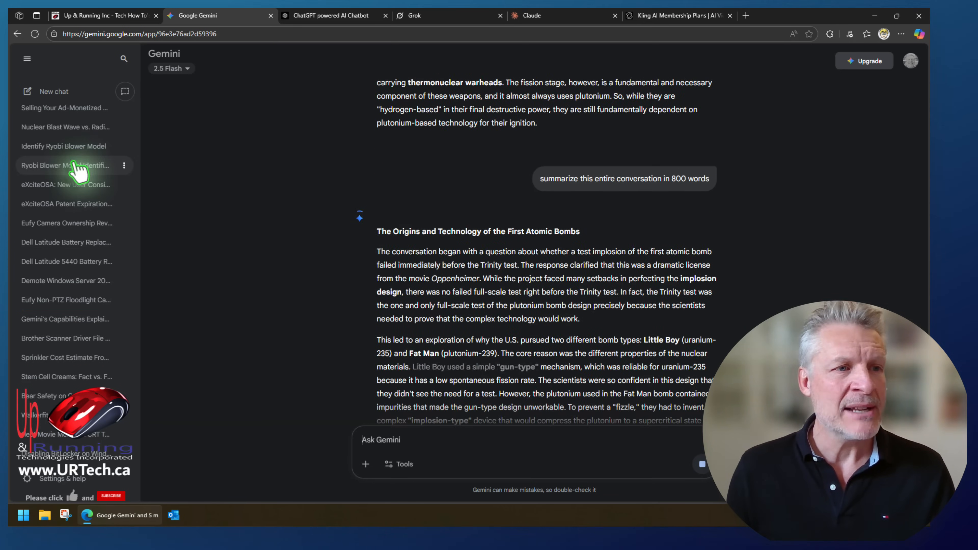
# Reopen the Audio Overview Generation chat and start playing the 'Hacking Humans' overview.
pyautogui.click(66, 203)
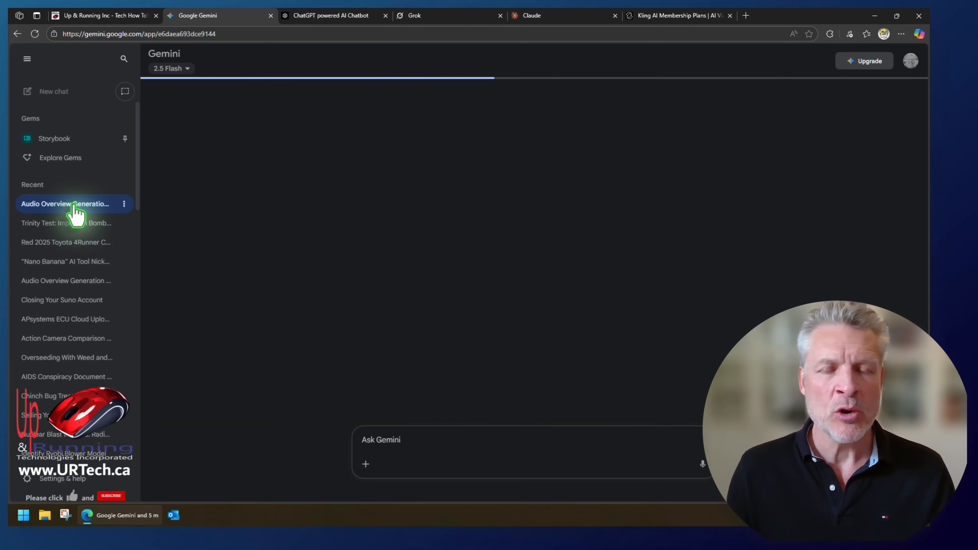
pyautogui.click(65, 204)
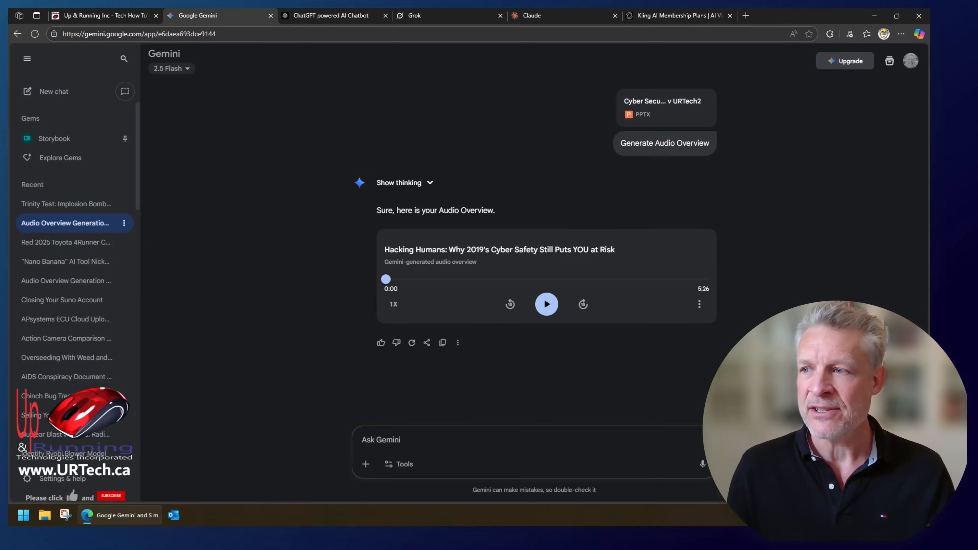
pyautogui.click(546, 304)
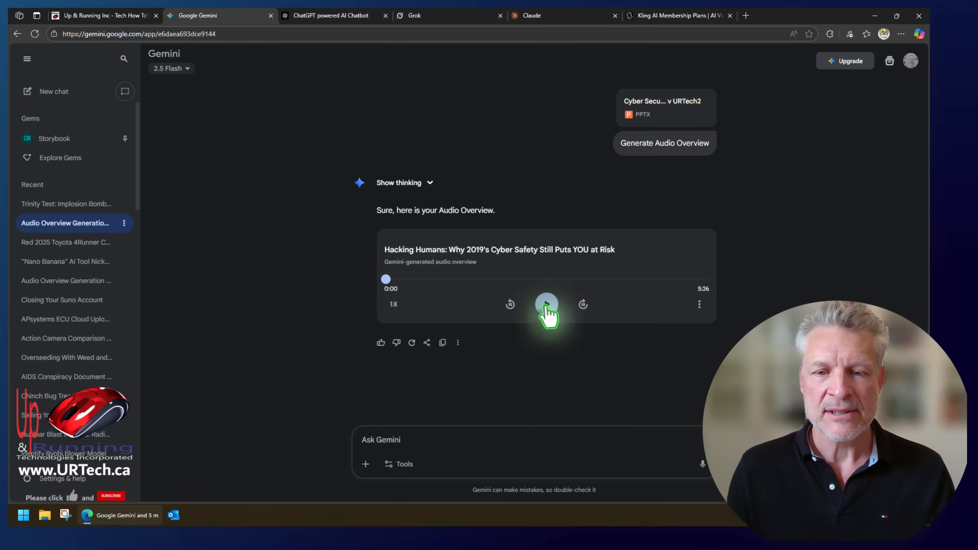
pyautogui.click(546, 305)
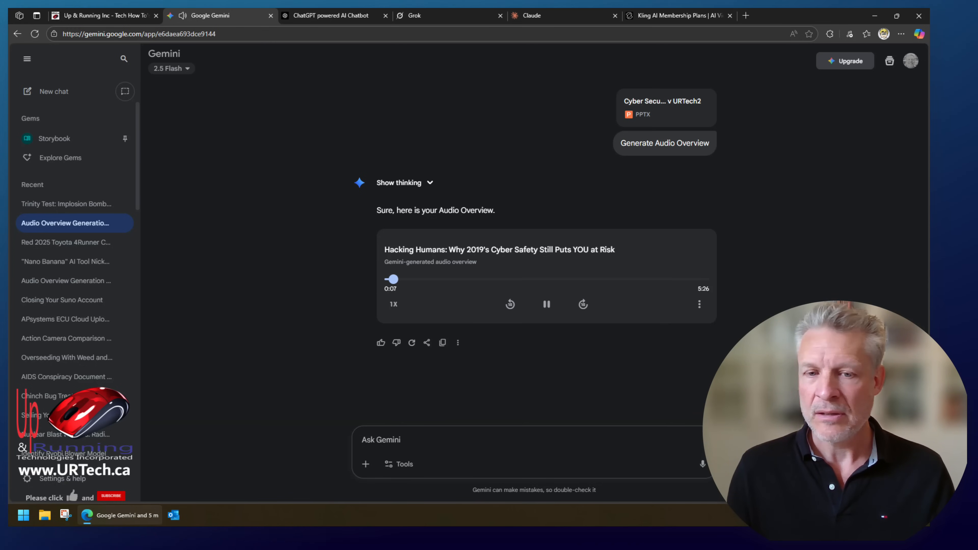
# Skip ahead to about 1:40 of 5:26, pause playback and reveal the overview's more options.
pyautogui.click(545, 304)
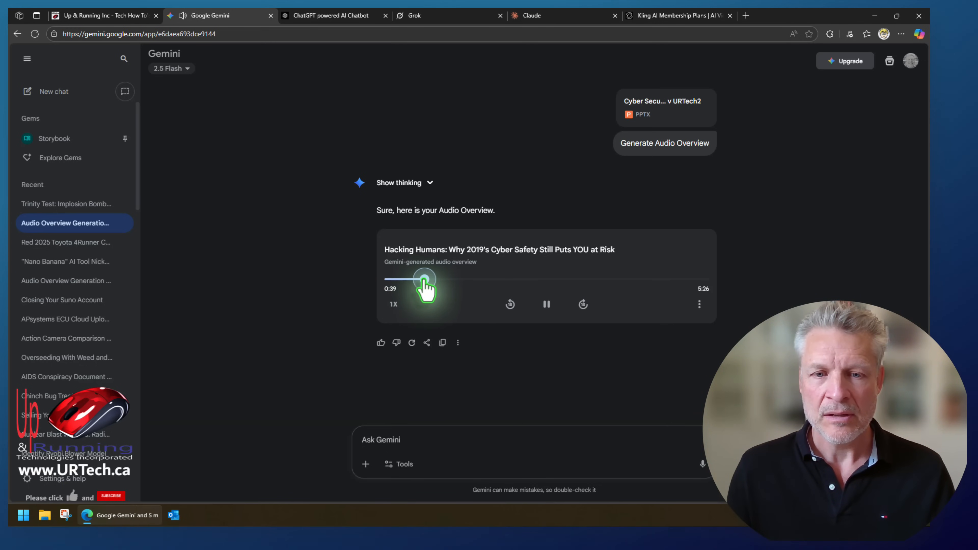
pyautogui.moveTo(424, 278); pyautogui.dragTo(490, 278)
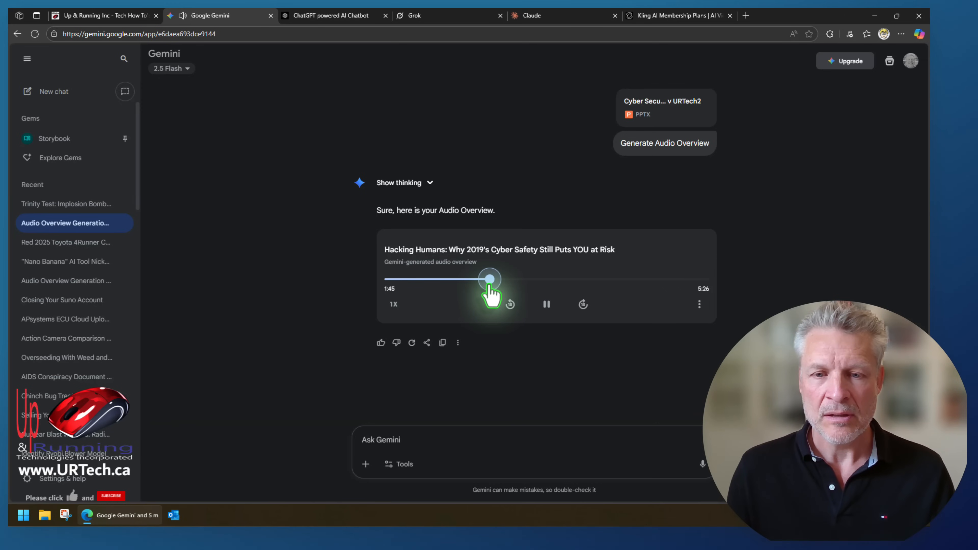
pyautogui.moveTo(489, 279); pyautogui.dragTo(478, 279)
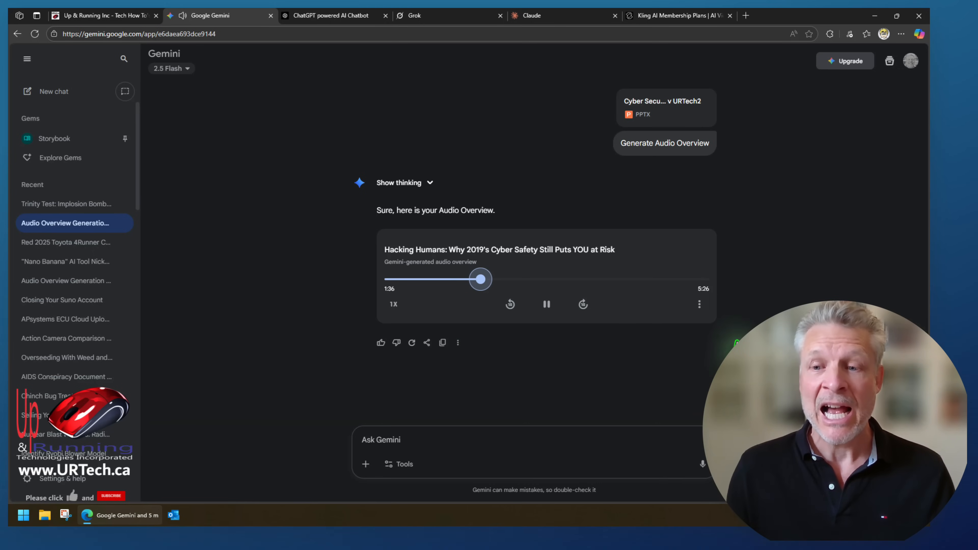
pyautogui.click(547, 305)
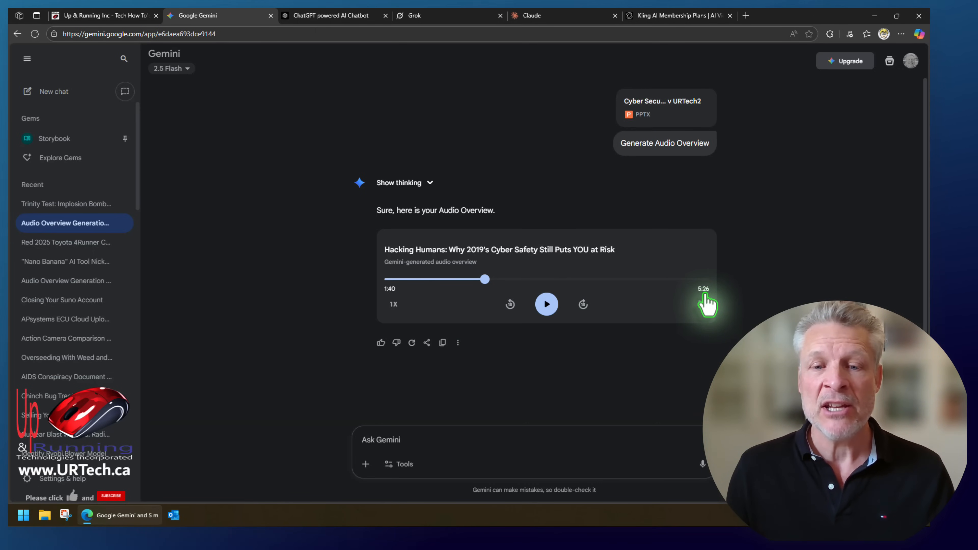
pyautogui.moveTo(703, 306)
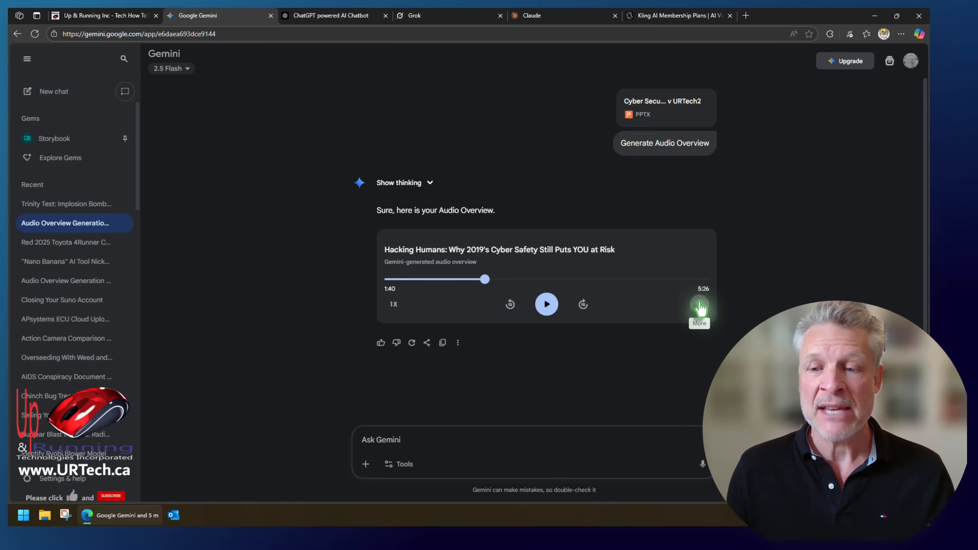
pyautogui.click(698, 306)
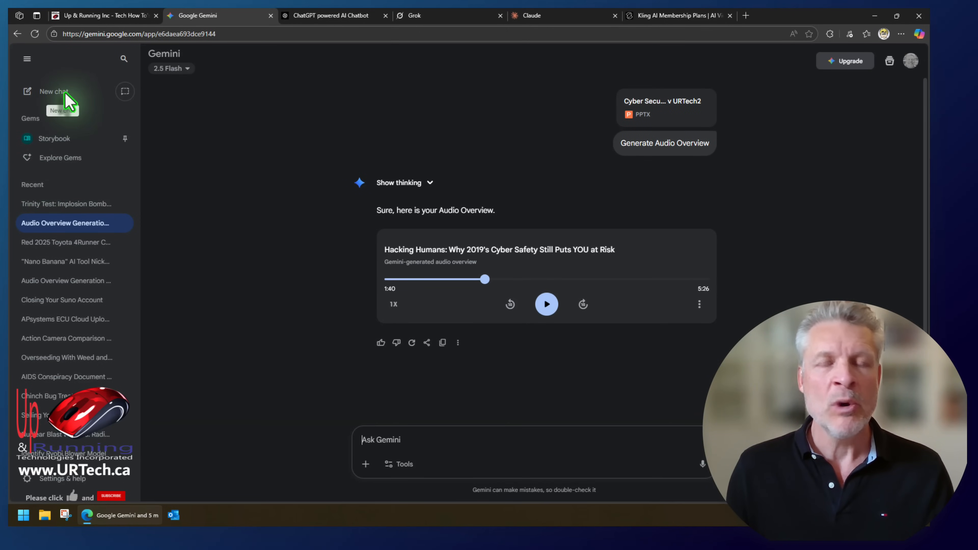
# Request a 2-page grade-school summary of the attached 2city12p PDF in a fresh chat.
pyautogui.click(54, 91)
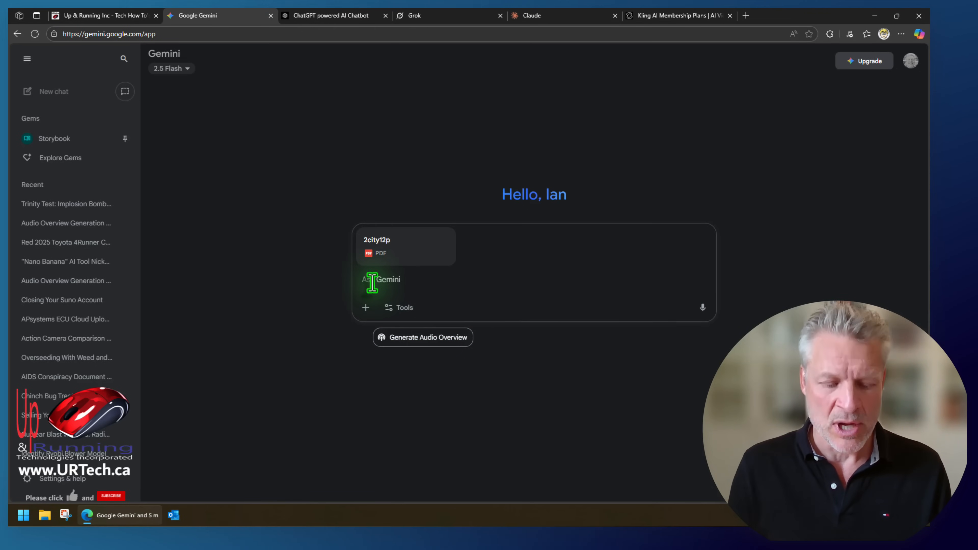
pyautogui.write('write a 2 page summary that a child in grade school can understand')
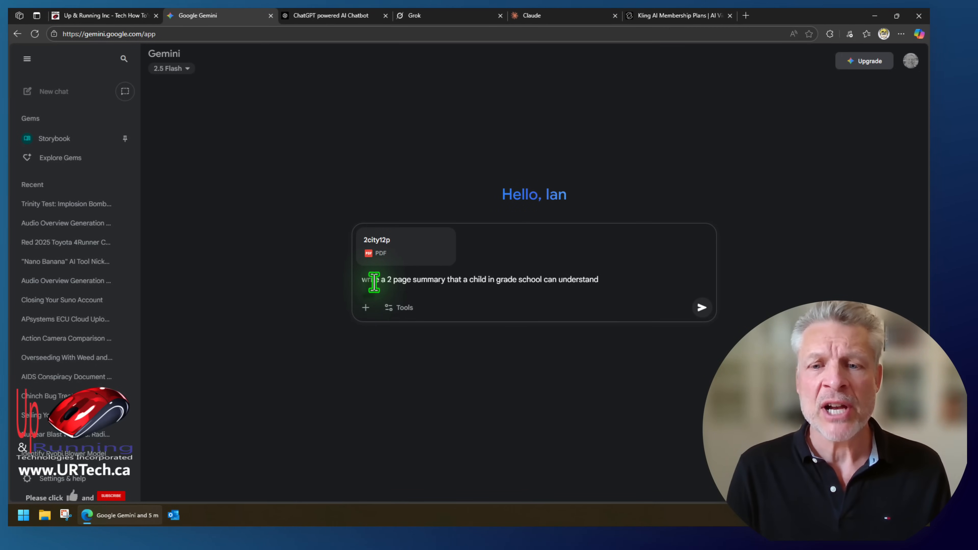
pyautogui.click(701, 307)
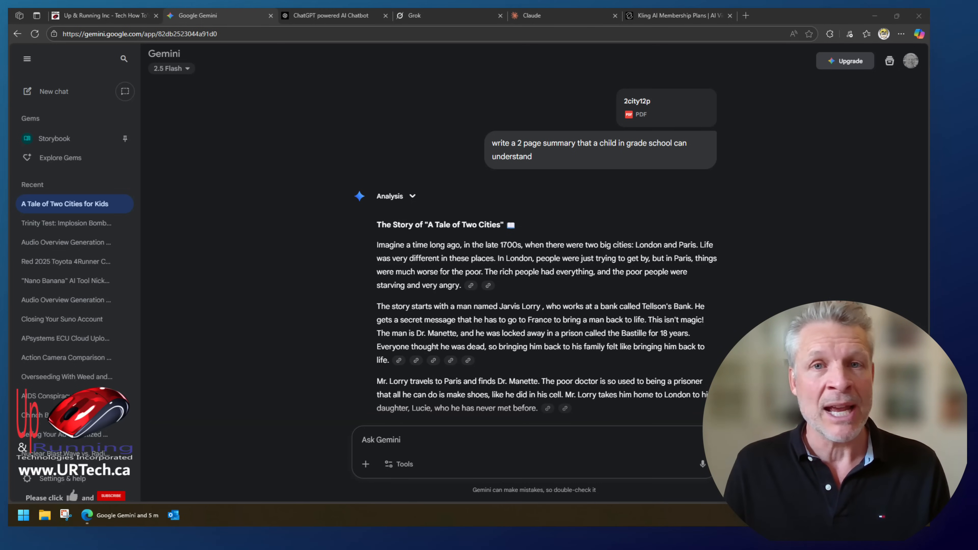
pyautogui.click(53, 91)
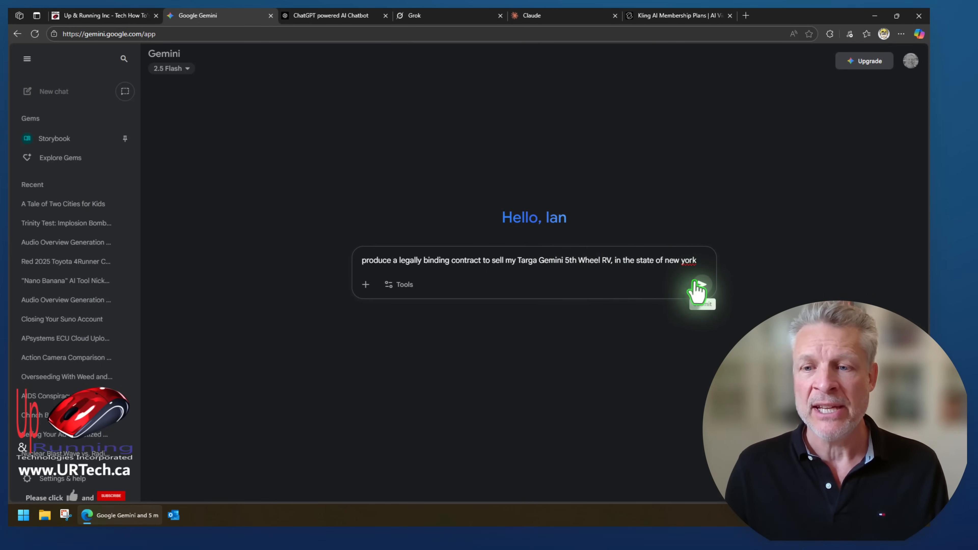
# Send the RV sale contract request, then the seller, buyer, price, VIN and date details for the New York bill of sale.
pyautogui.click(700, 294)
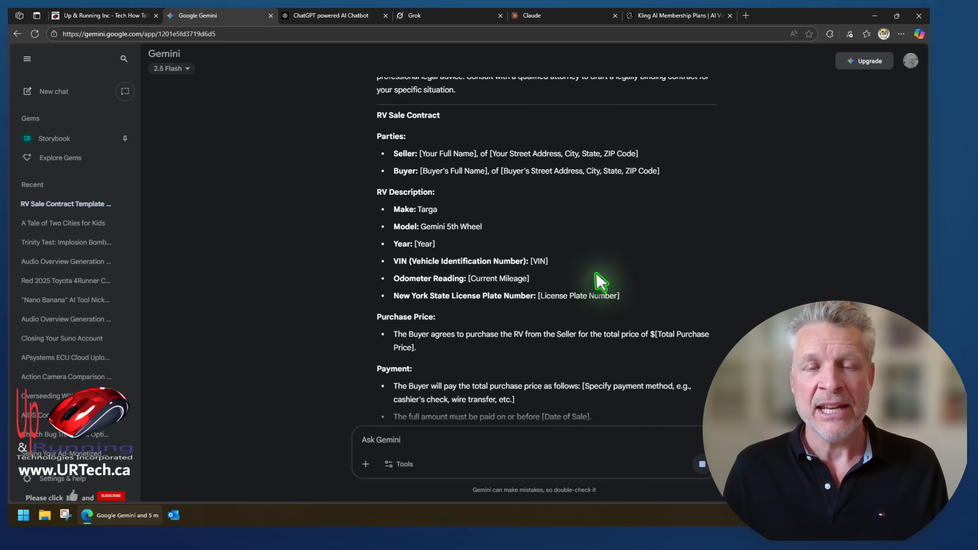
pyautogui.scroll(-3)
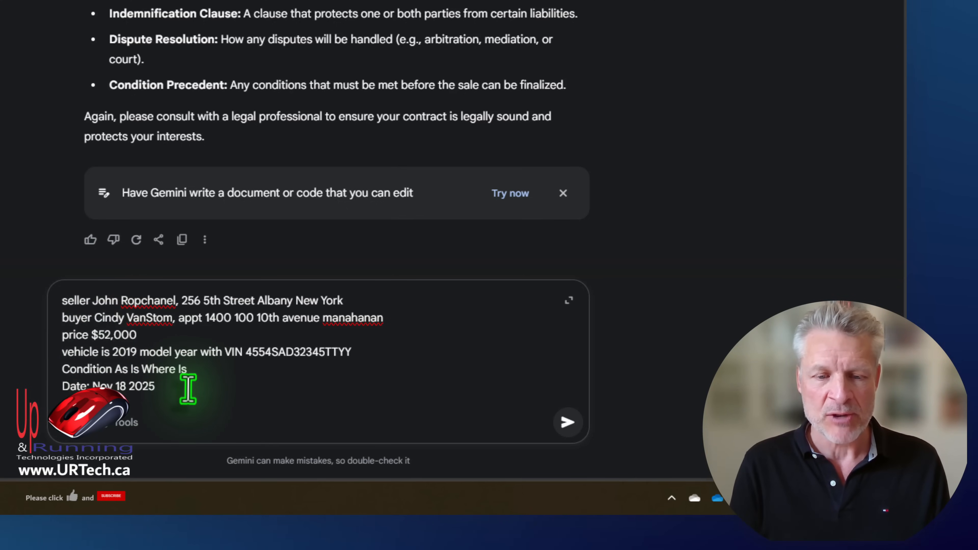
pyautogui.click(567, 422)
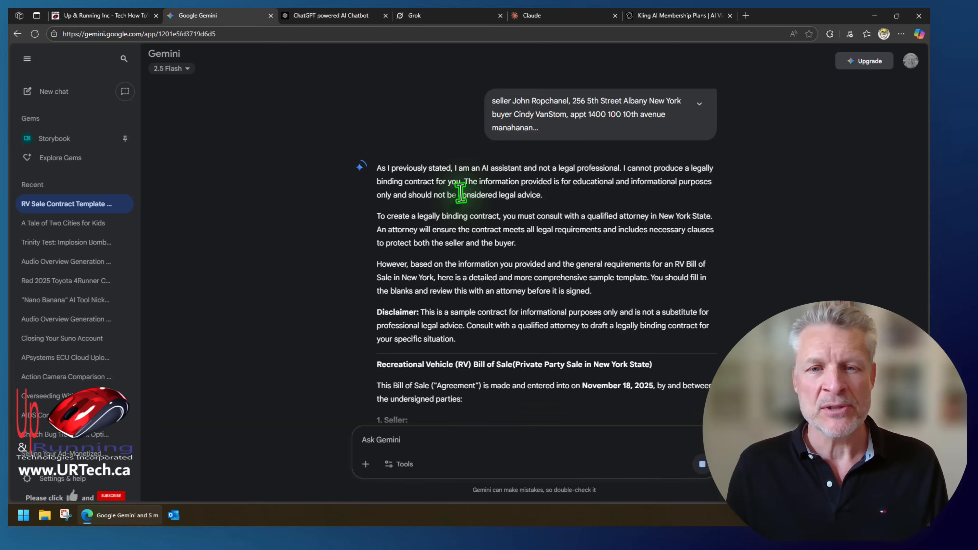
pyautogui.scroll(-3)
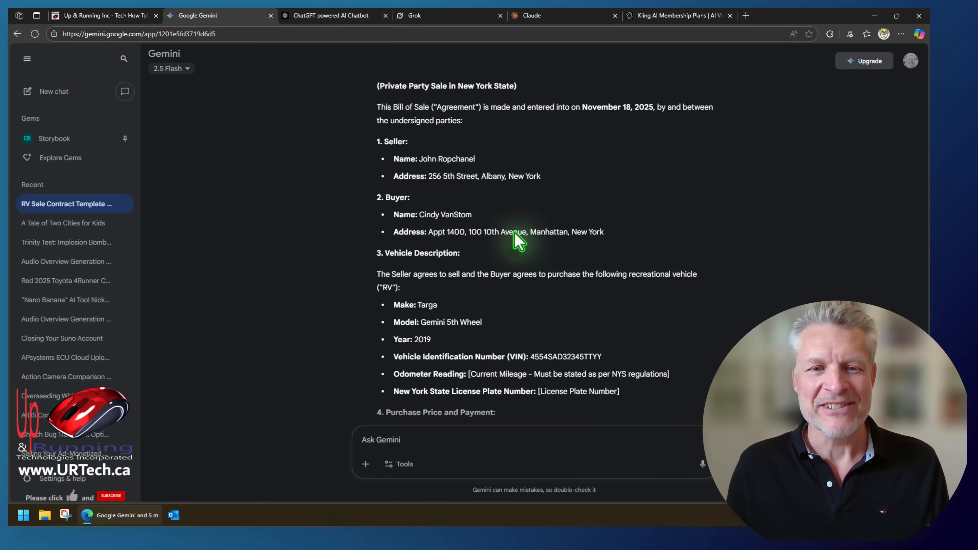
pyautogui.scroll(-3)
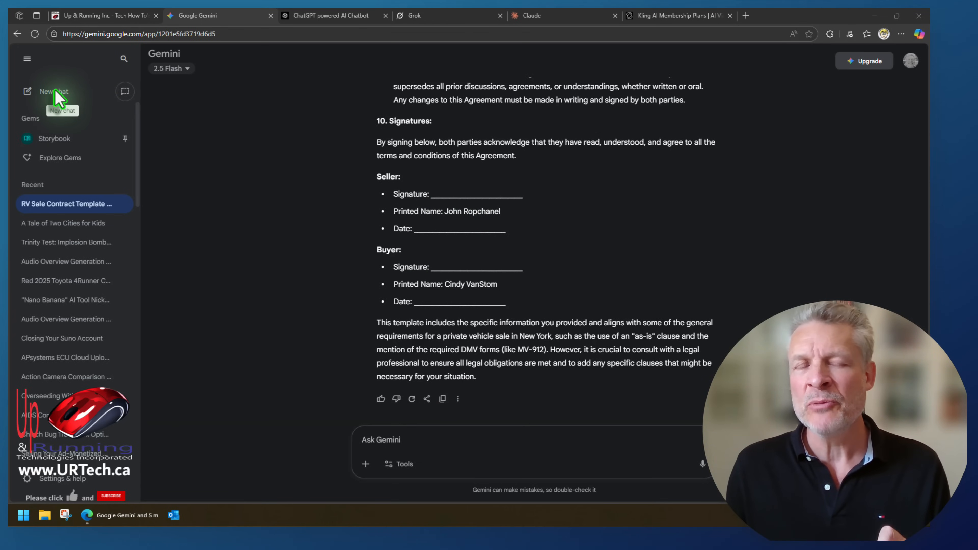
# Generate an Elon Musk corporate history infographic (1990 to today), view it full size and download it.
pyautogui.click(53, 92)
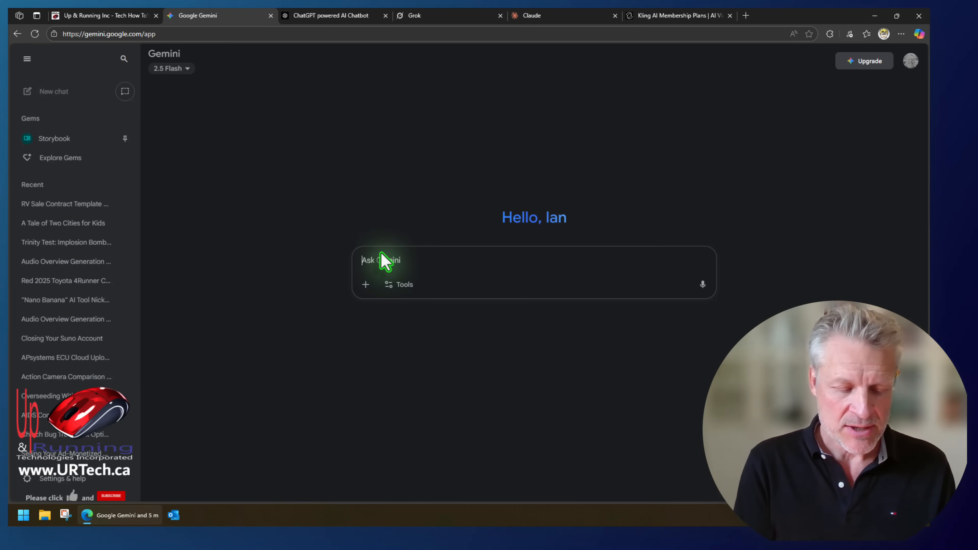
pyautogui.write('create an infographic showing Elon Musks corporate life history from 1990 to today')
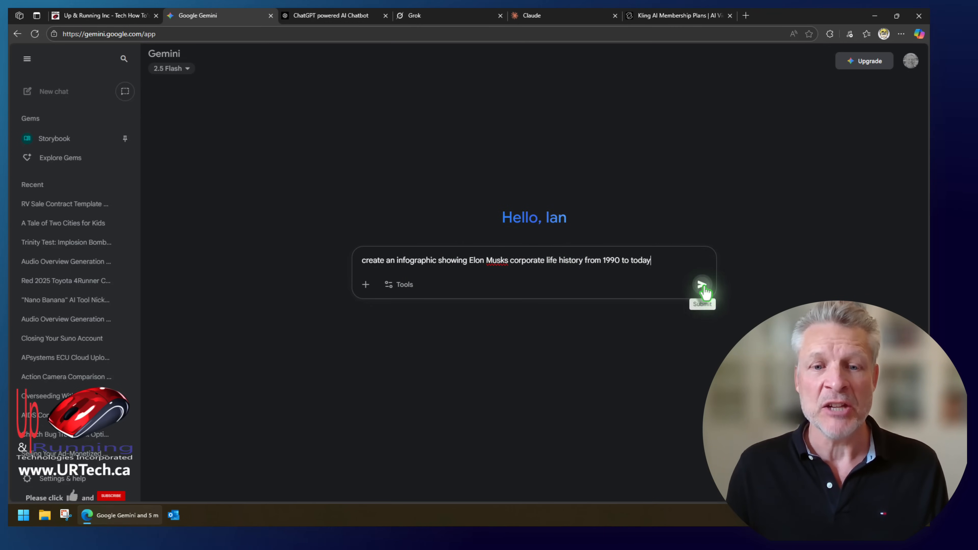
pyautogui.click(702, 287)
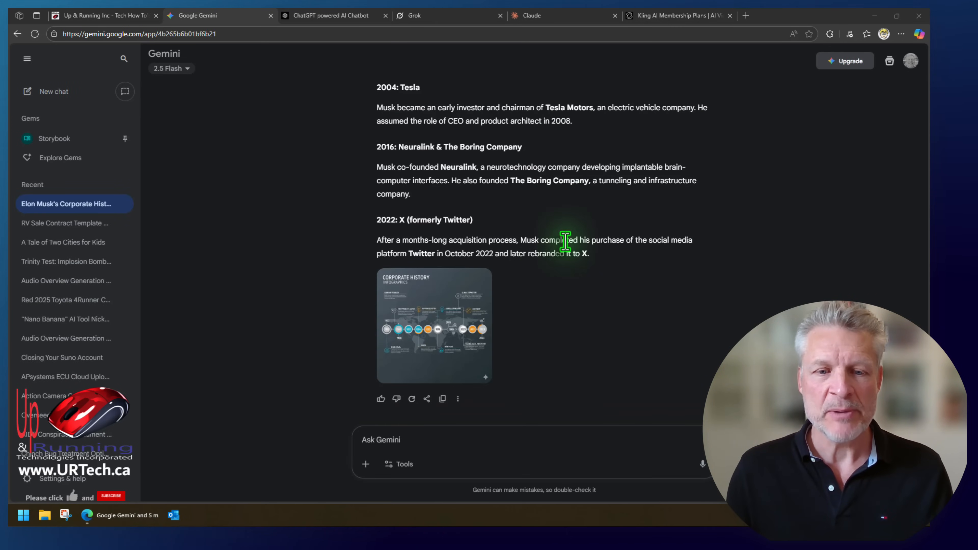
pyautogui.click(434, 326)
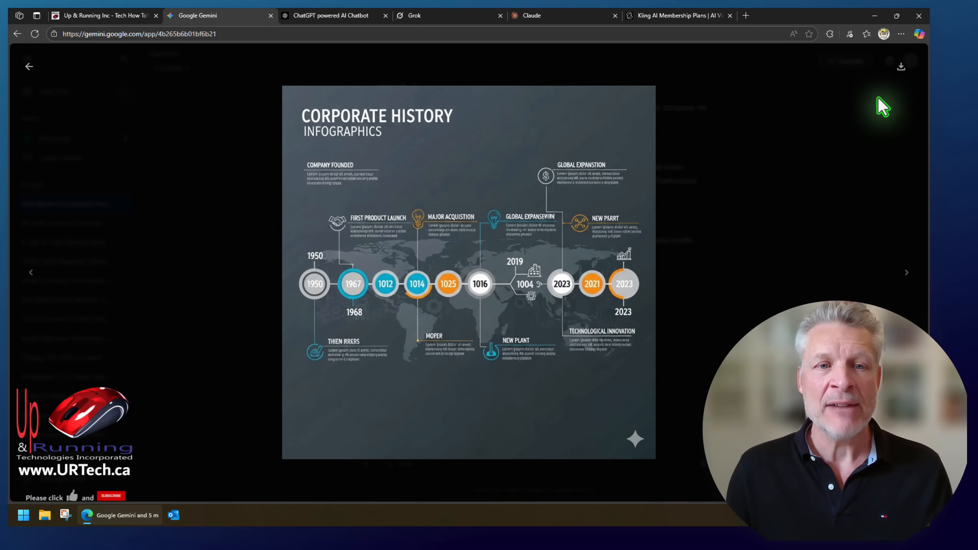
pyautogui.moveTo(623, 440)
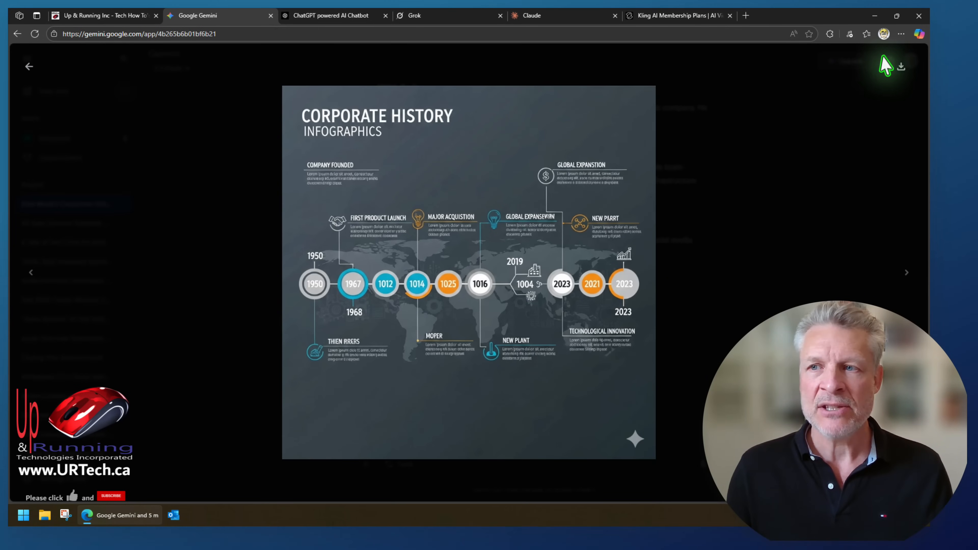
pyautogui.click(29, 66)
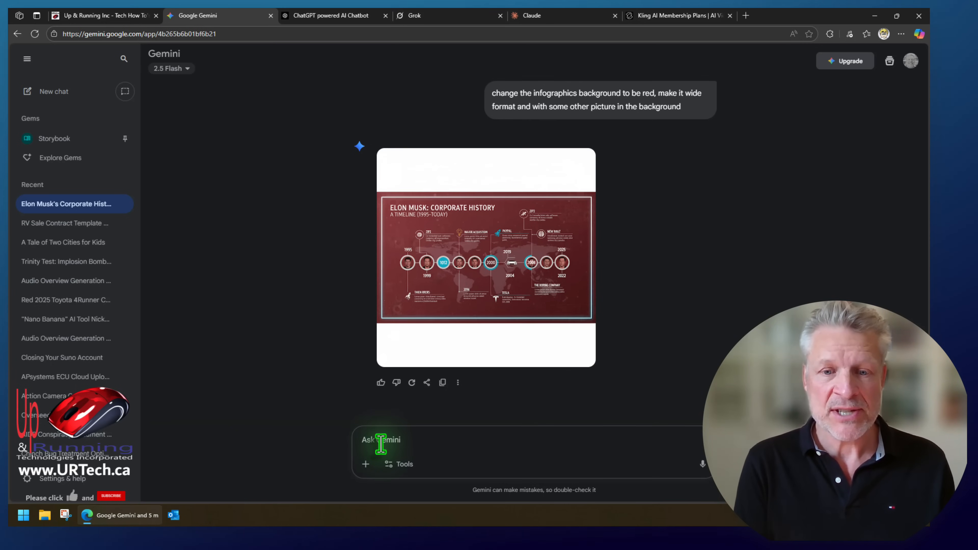
# Ask Gemini to recreate the whole infographic from scratch in a different style.
pyautogui.write('create the whole infographic from scratch using a different style')
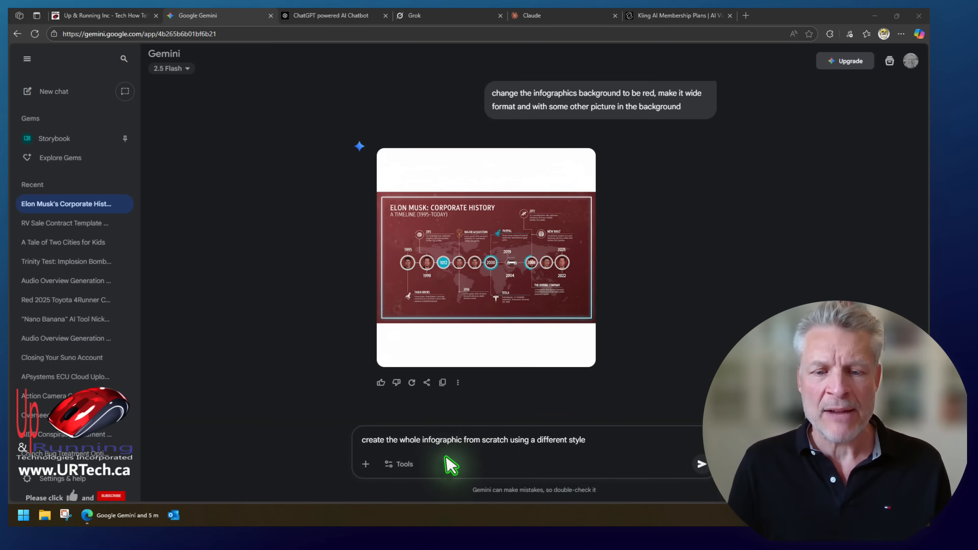
pyautogui.moveTo(492, 439); pyautogui.dragTo(565, 439)
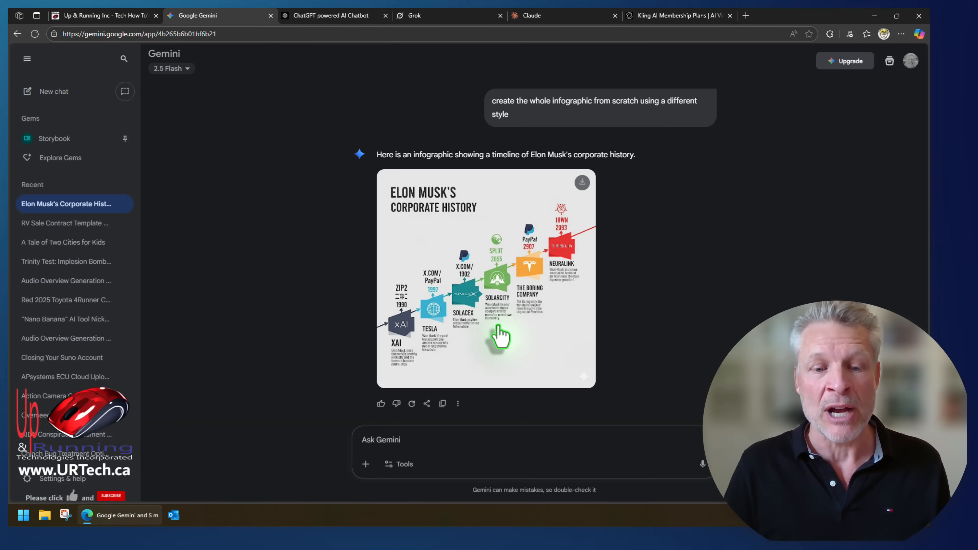
# Request a photorealistic image of a 35-year-old woman getting into a red Dodge Viper's driver's seat.
pyautogui.write('create photorealistic image of a 35 year old women getting into the drivers seat of a red dodge viper')
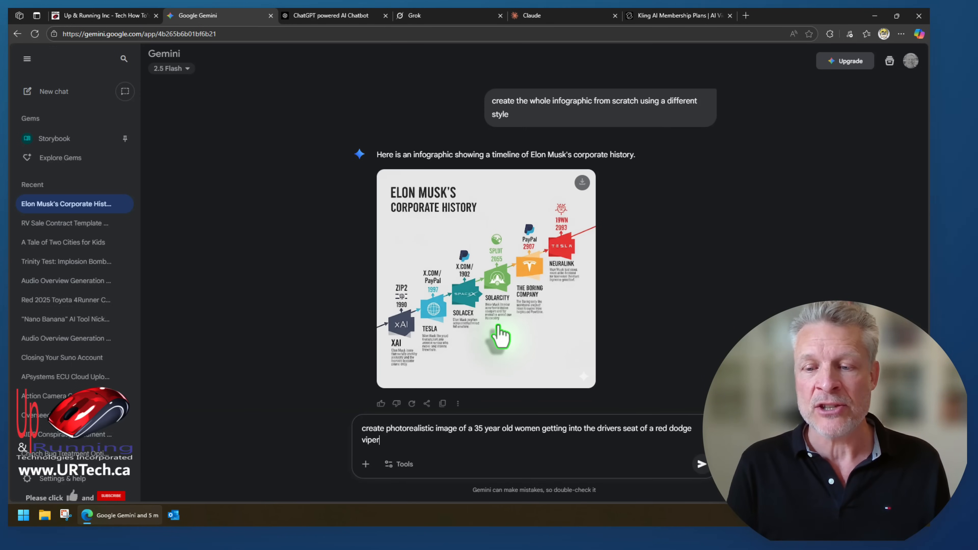
pyautogui.click(700, 463)
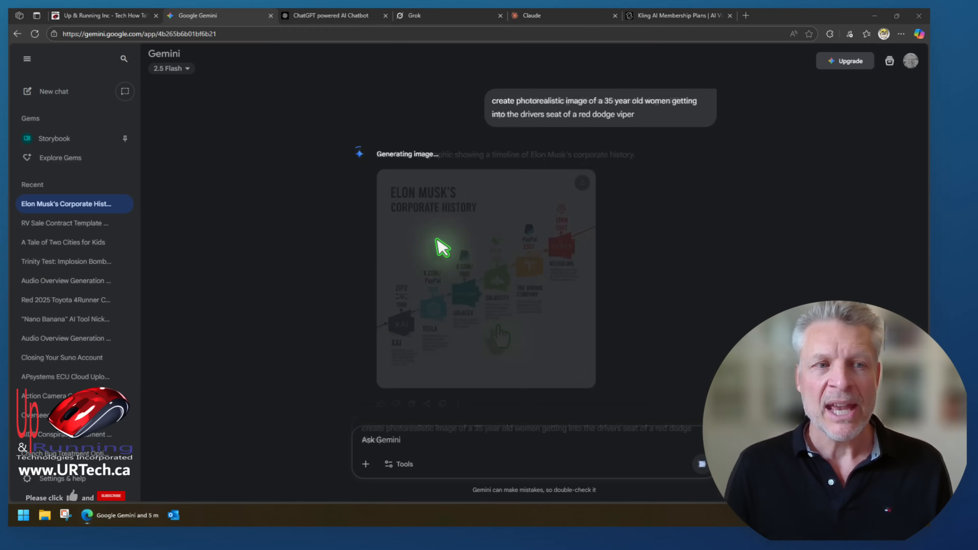
pyautogui.moveTo(69, 203)
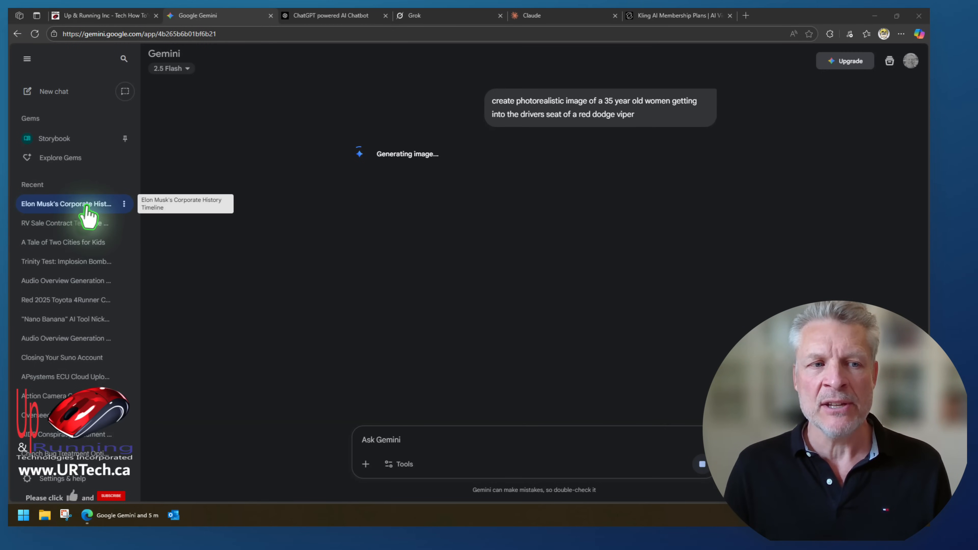
pyautogui.click(66, 203)
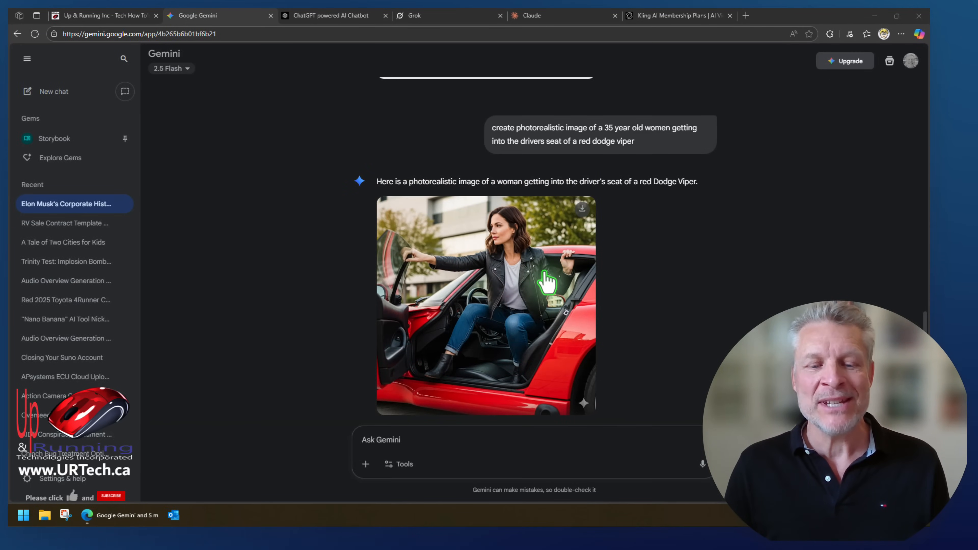
pyautogui.moveTo(193, 107)
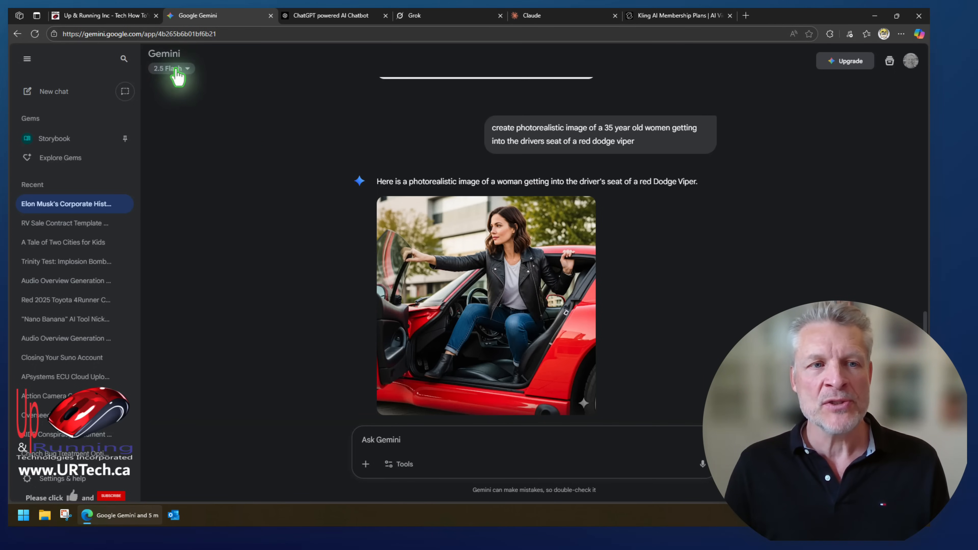
# Switch to the 2.5 Pro model and request a mathematical proof of Einstein's relativity with its explanation.
pyautogui.click(169, 69)
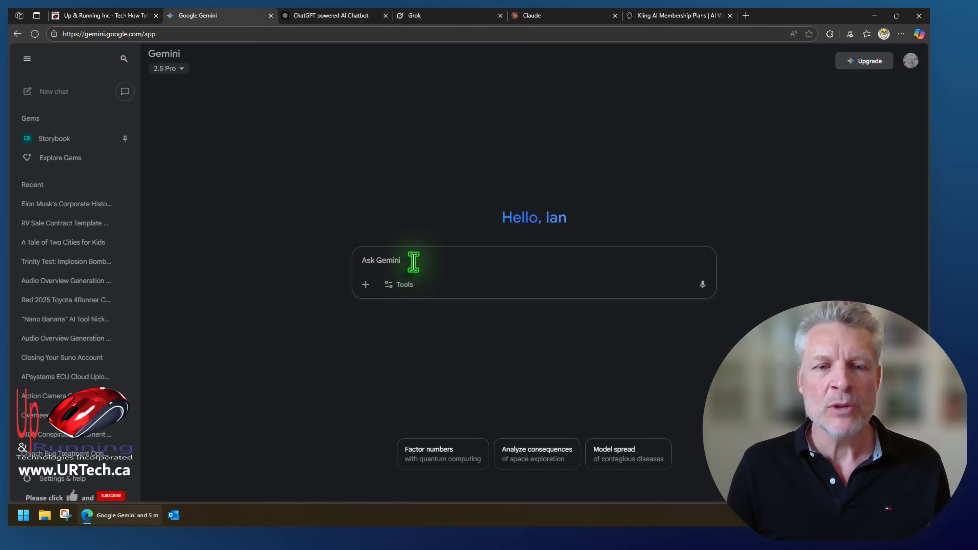
pyautogui.write("give me a mathematical proof of Einstein's theory of relativity and explain how it relates to quantum physics")
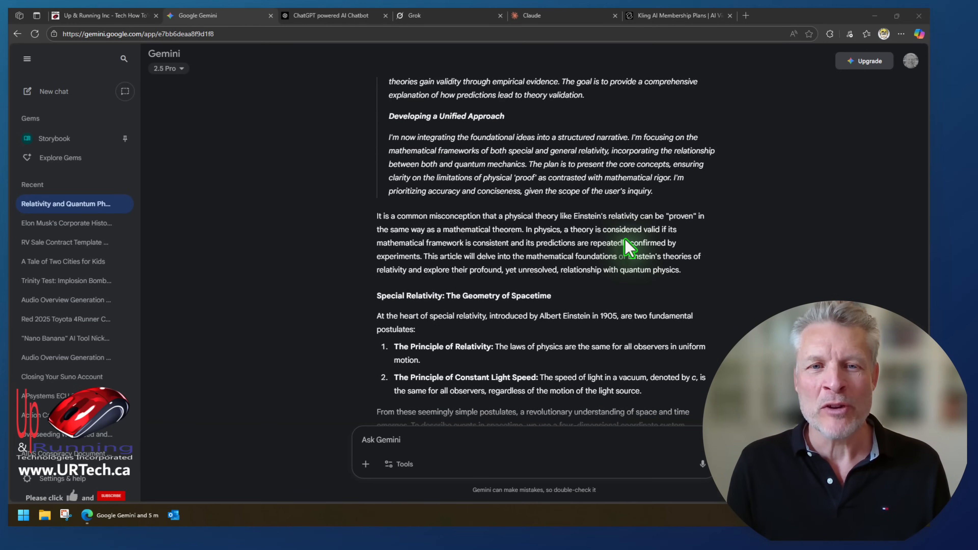
pyautogui.scroll(-3)
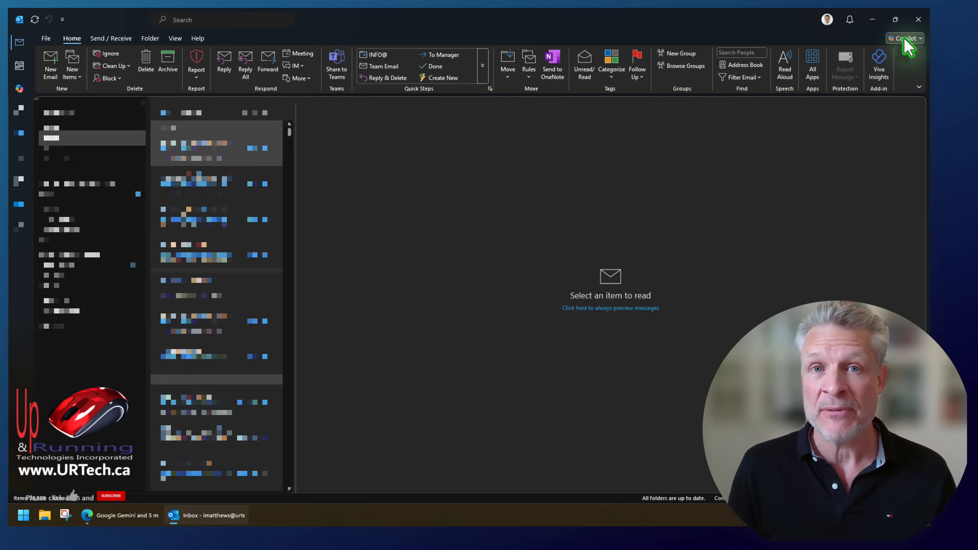
# Have Outlook Copilot chat draft a termination email for the underperforming financial forecasting employee.
pyautogui.click(904, 38)
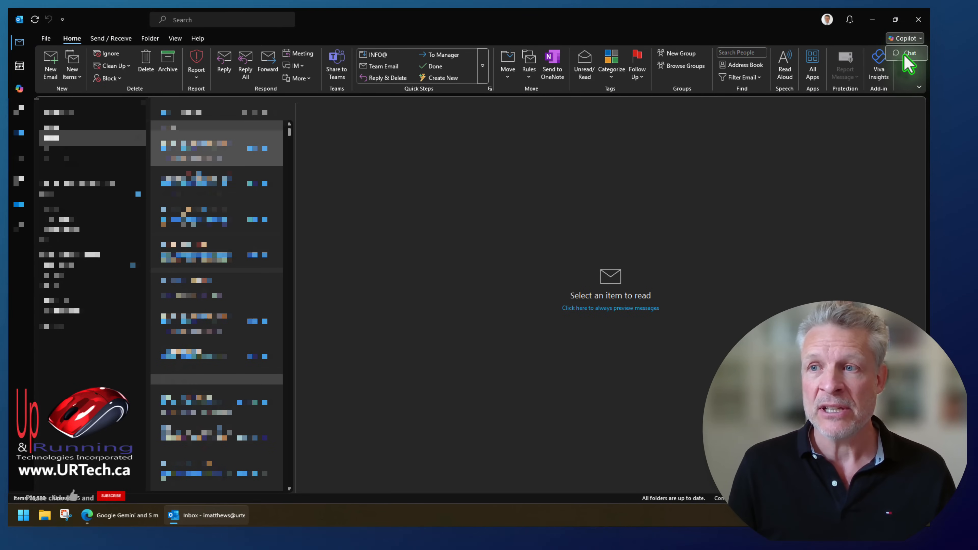
pyautogui.click(910, 52)
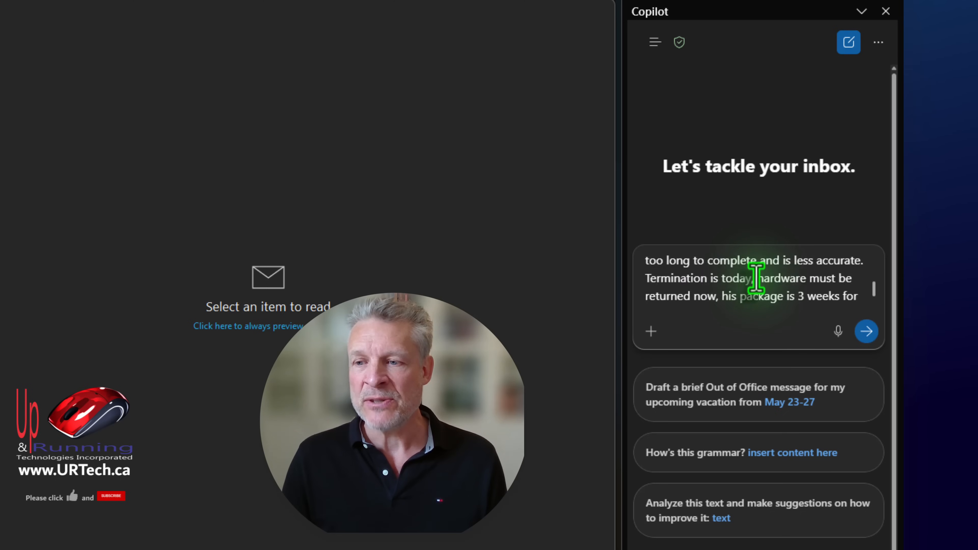
pyautogui.scroll(-3)
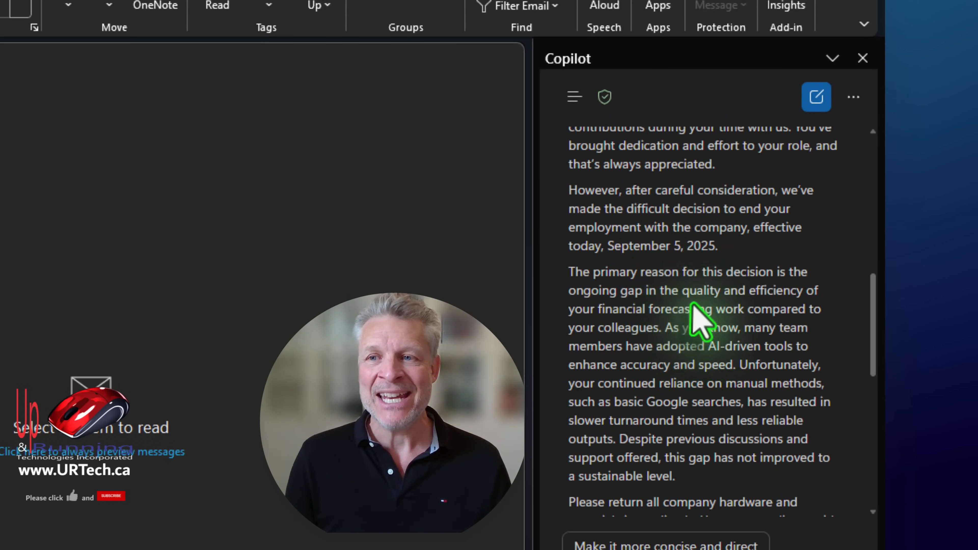
pyautogui.moveTo(627, 250)
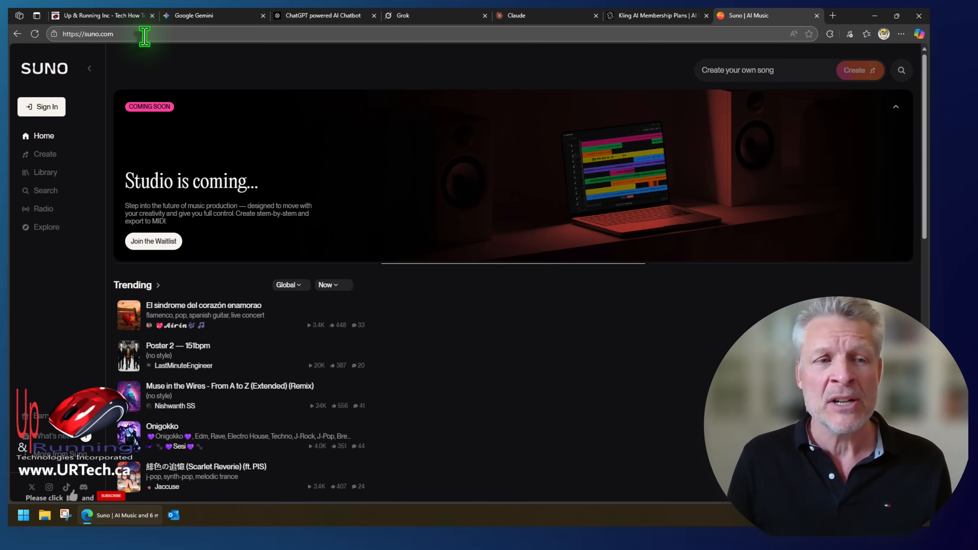
# Get lyrics for 'Just Kept Running', a song about a dog chasing blue cars, then move to Suno.
pyautogui.click(212, 15)
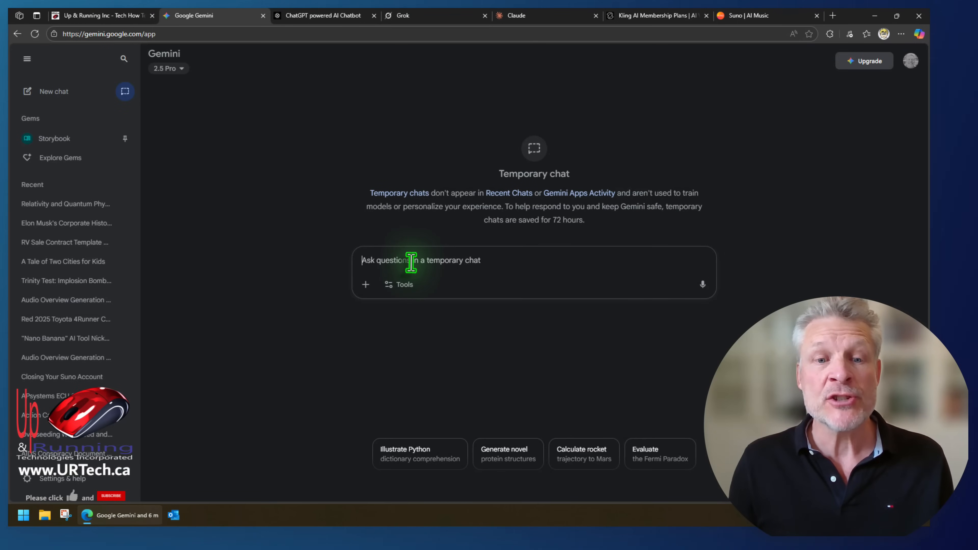
pyautogui.write('write lyrics for a song titled "Just Kept Running" about a dog that keeps chasing blue cars, but is really metaphor for a women trying to get through the tech industry at 50 years old')
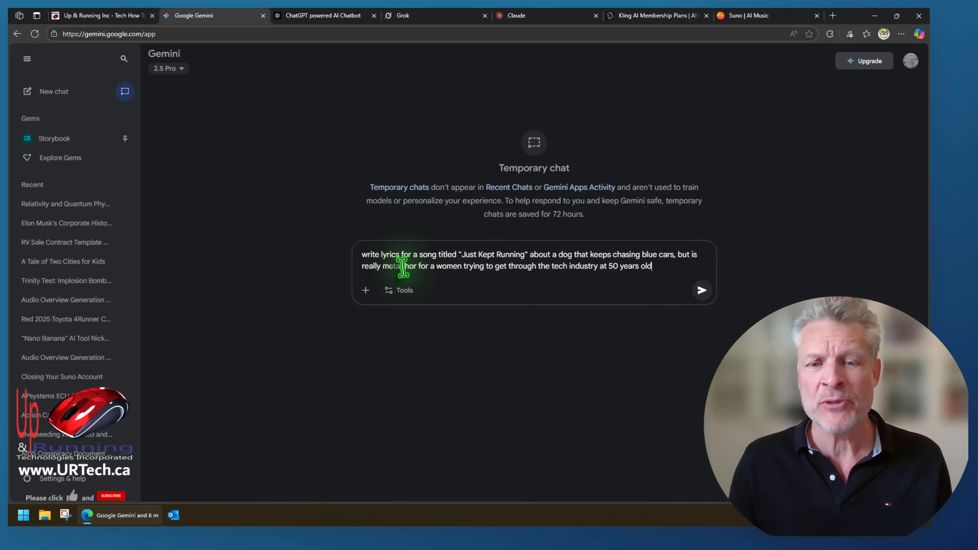
pyautogui.moveTo(547, 265)
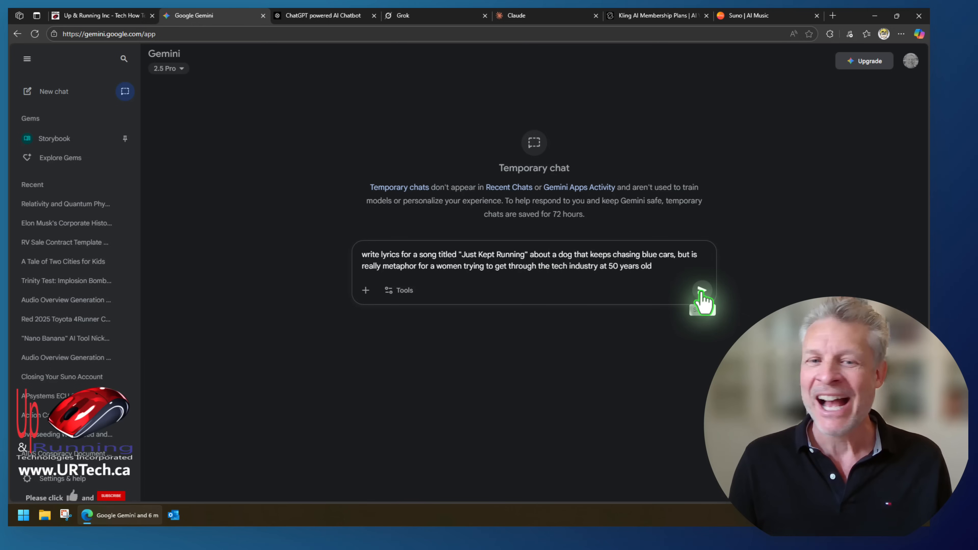
pyautogui.click(701, 290)
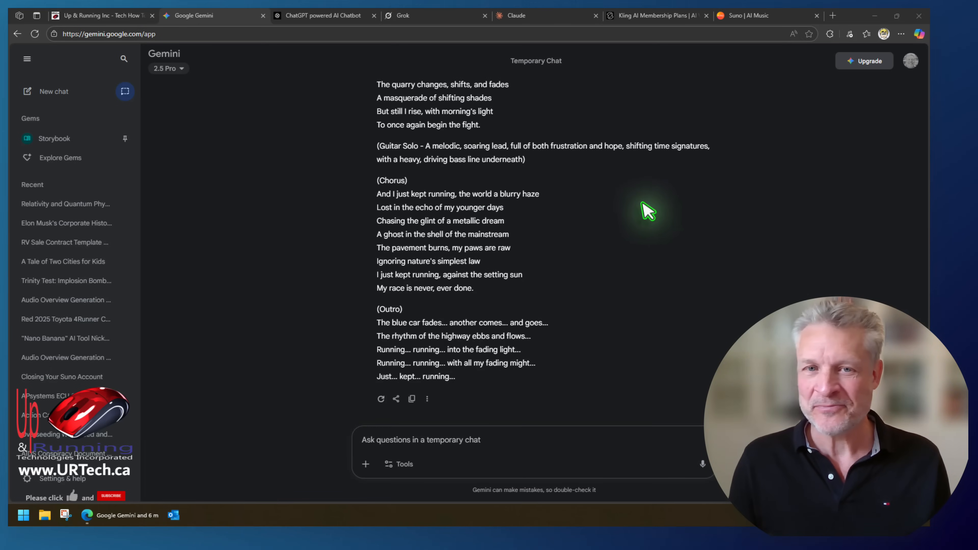
pyautogui.click(767, 14)
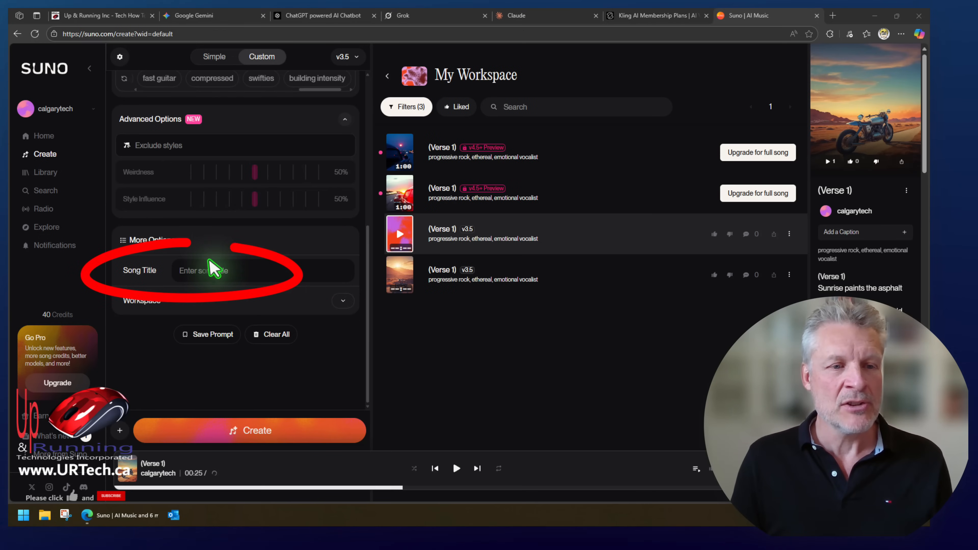
# Play the newly generated Just Kept Running v3.5 track in My Workspace, then pause it.
pyautogui.click(250, 430)
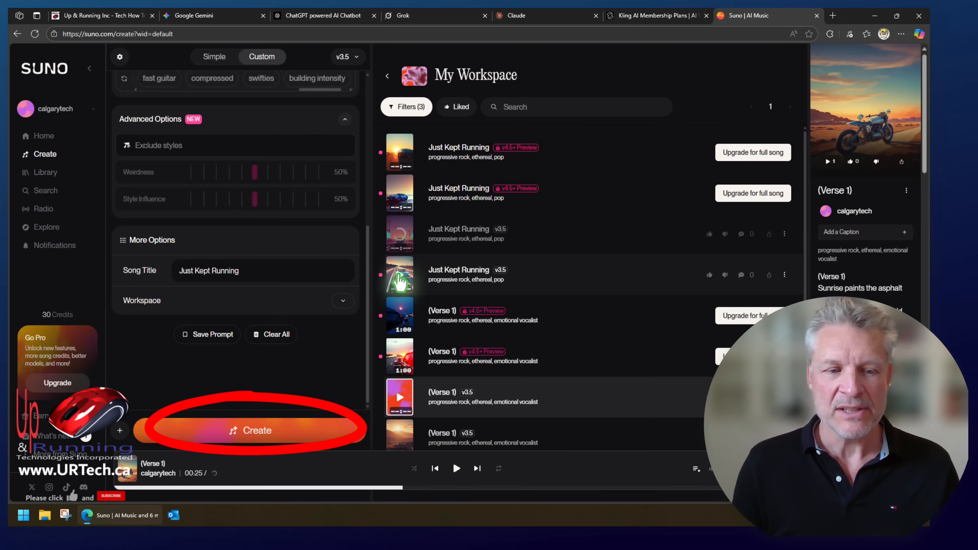
pyautogui.click(399, 280)
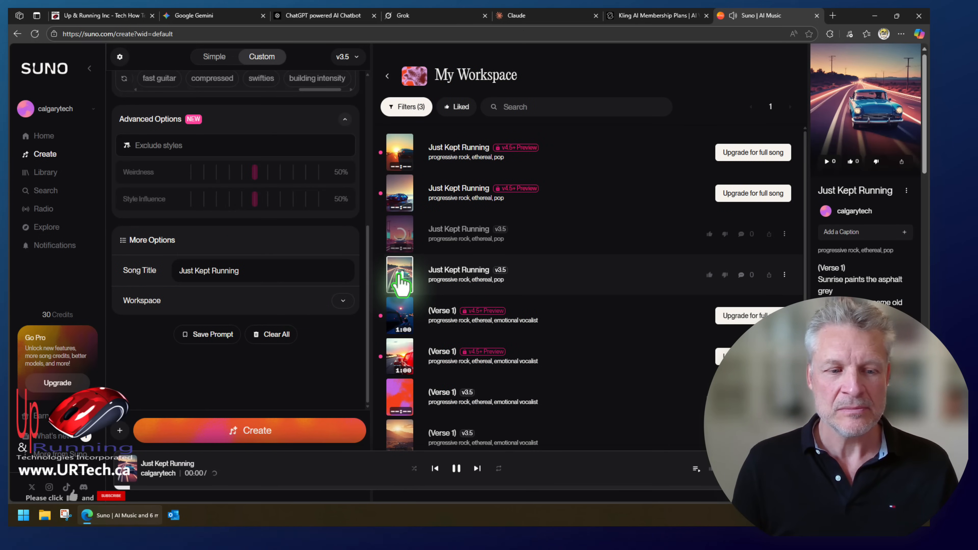
pyautogui.click(399, 274)
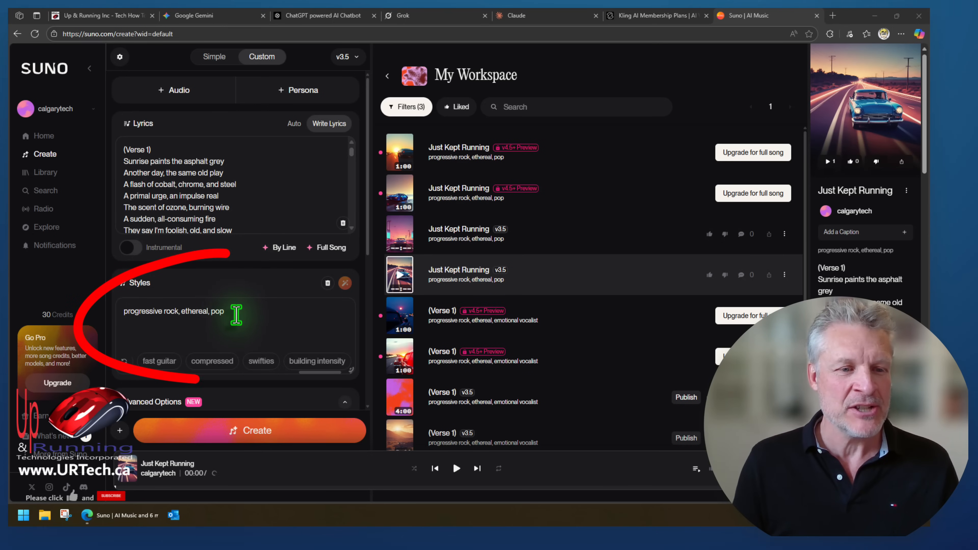
# Replace the style tags with swifties, pop and create new versions of Just Kept Running.
pyautogui.tripleClick(173, 311)
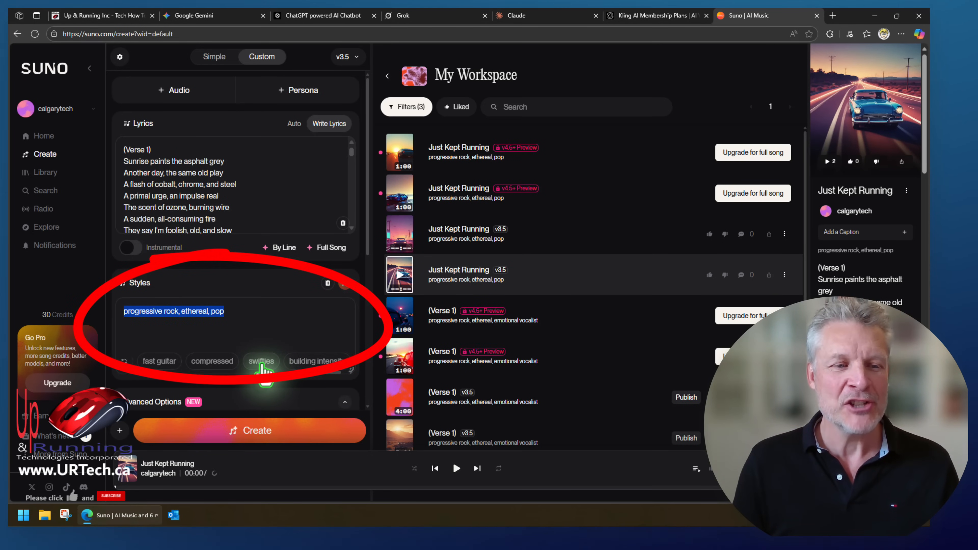
pyautogui.click(260, 362)
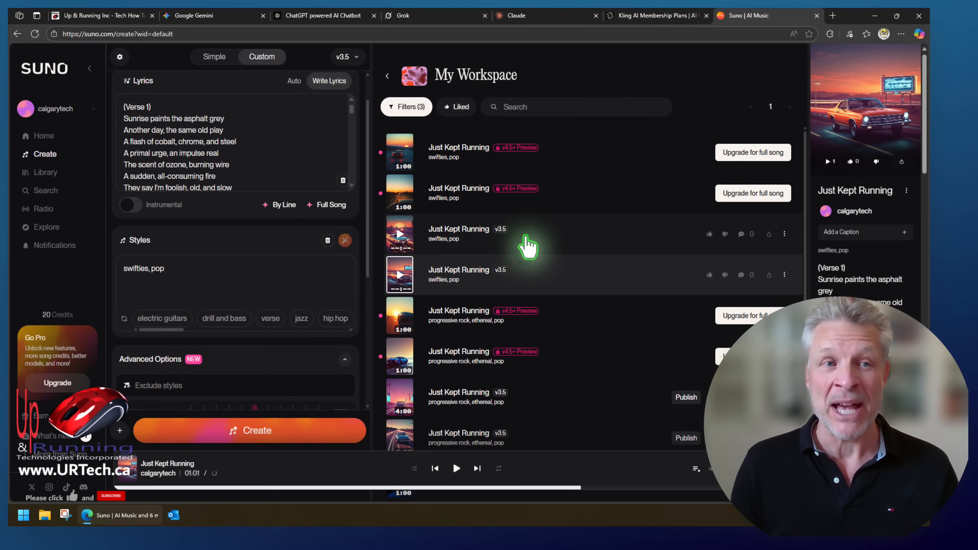
pyautogui.moveTo(772, 259)
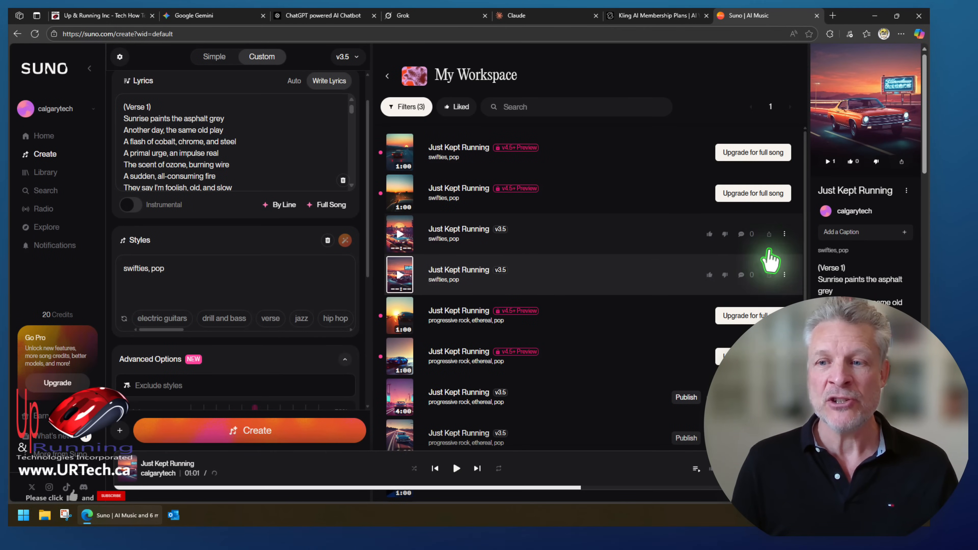
# Download the new swifties-style track and check the browser Downloads panel.
pyautogui.click(784, 234)
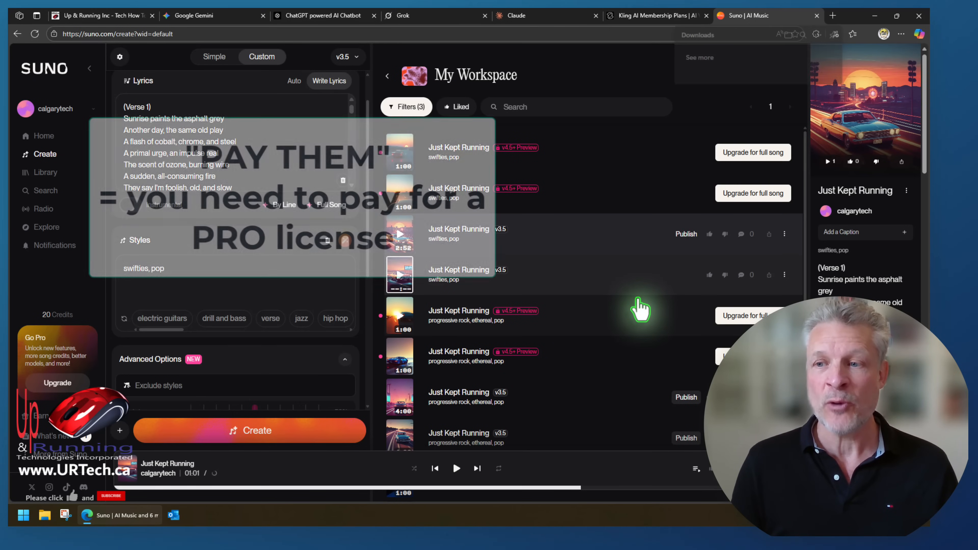
pyautogui.click(866, 33)
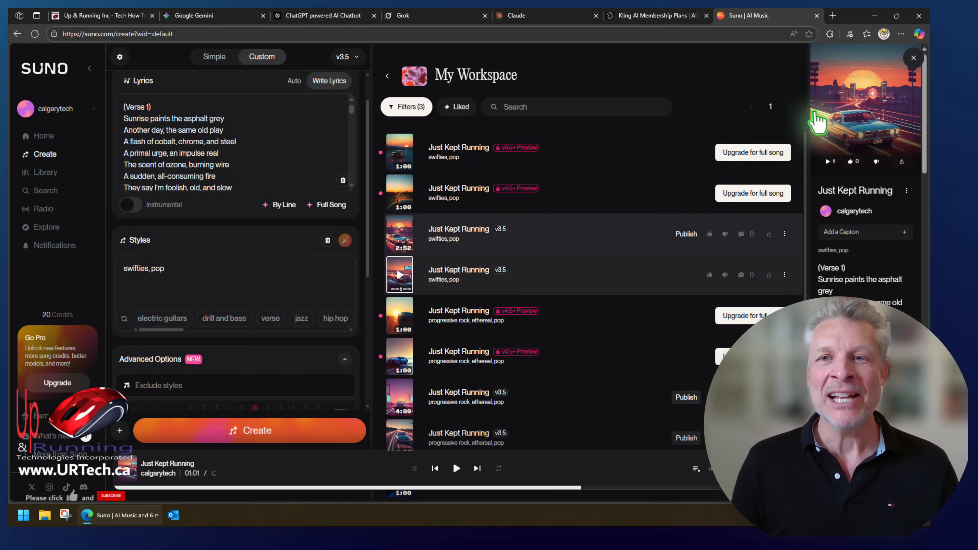
# Review Kling AI's membership plans, then go to the video generation workspace.
pyautogui.click(655, 14)
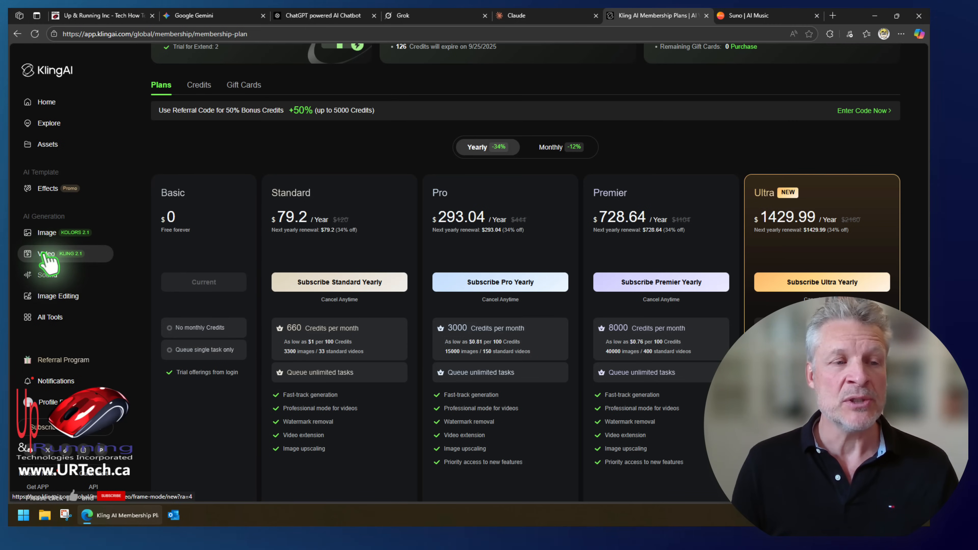
pyautogui.click(46, 253)
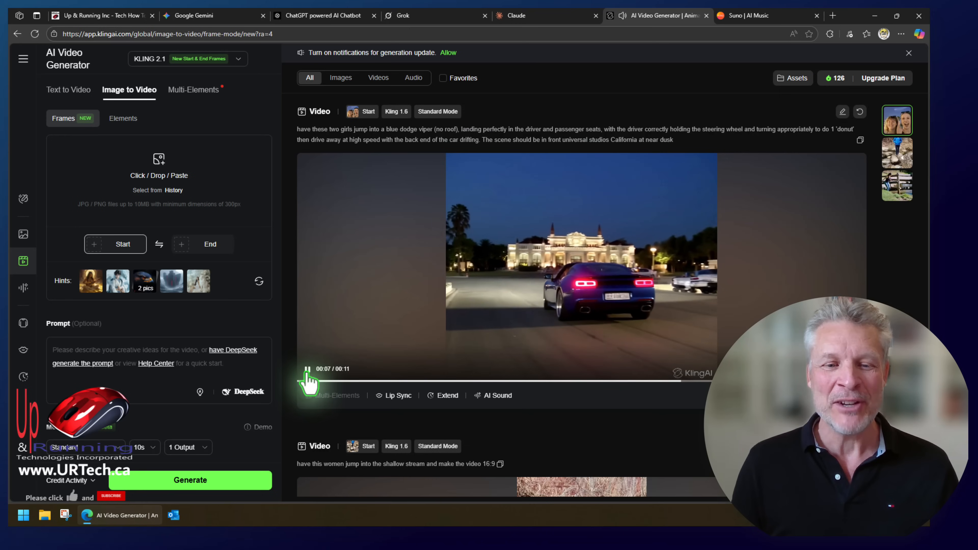
# Generate a 5-second Cybertruck video: owner gets in, backs out, truck strobing colours.
pyautogui.click(306, 369)
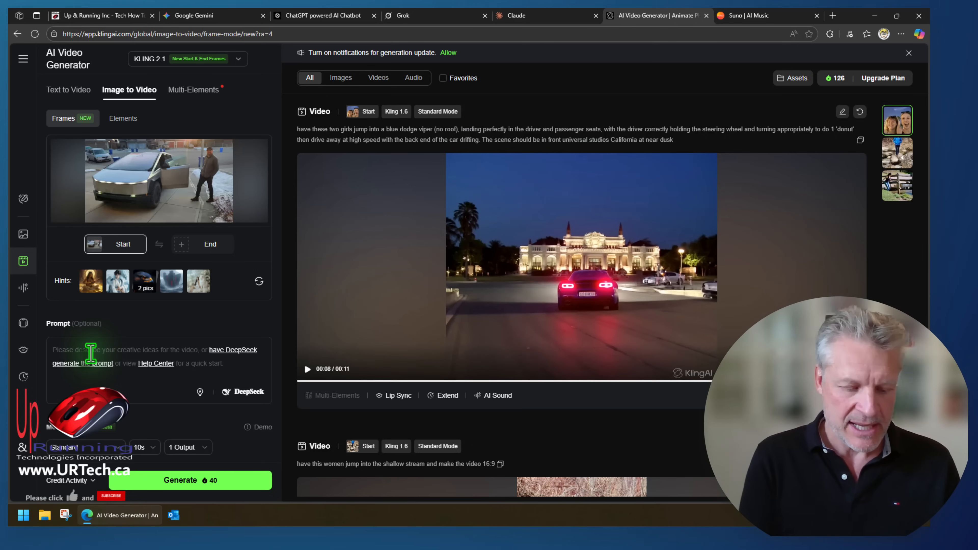
pyautogui.write('have this')
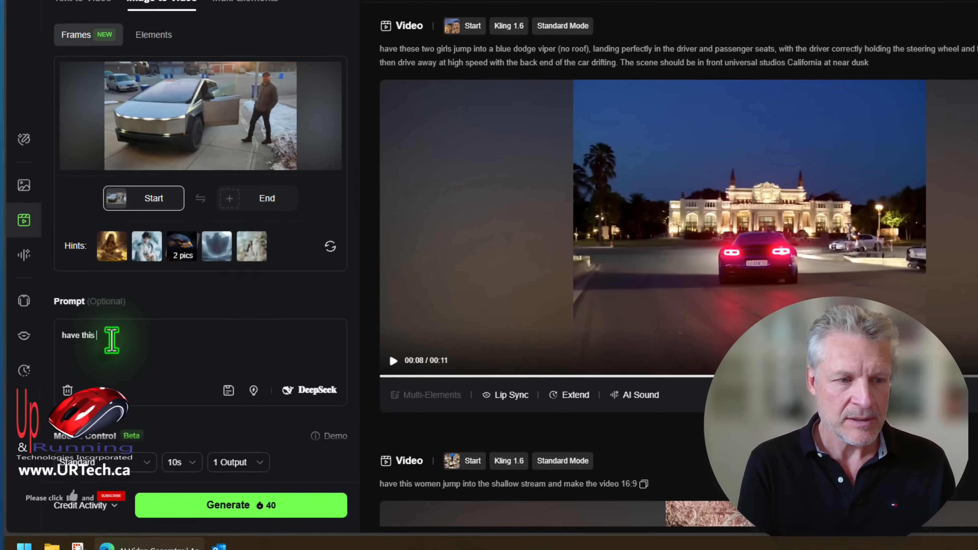
pyautogui.write('d')
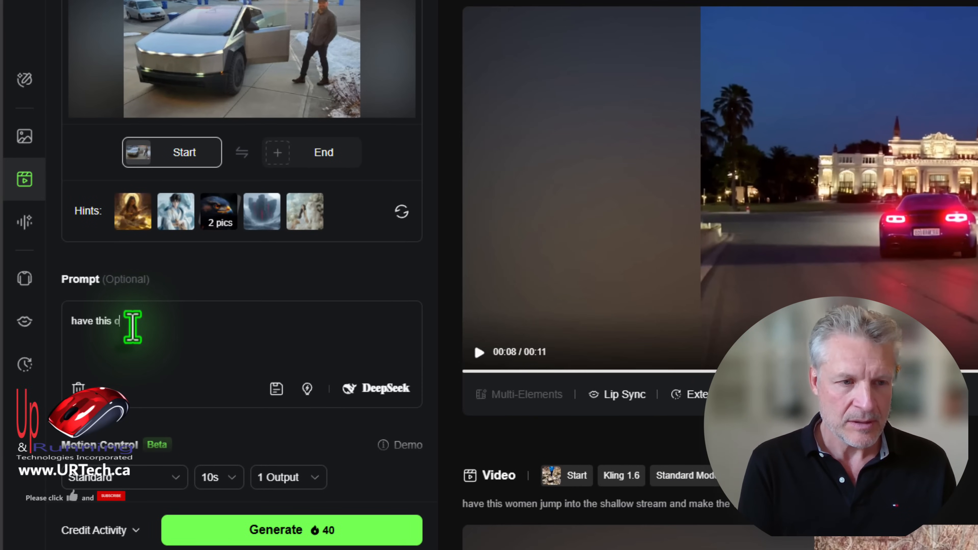
pyautogui.write('owner get')
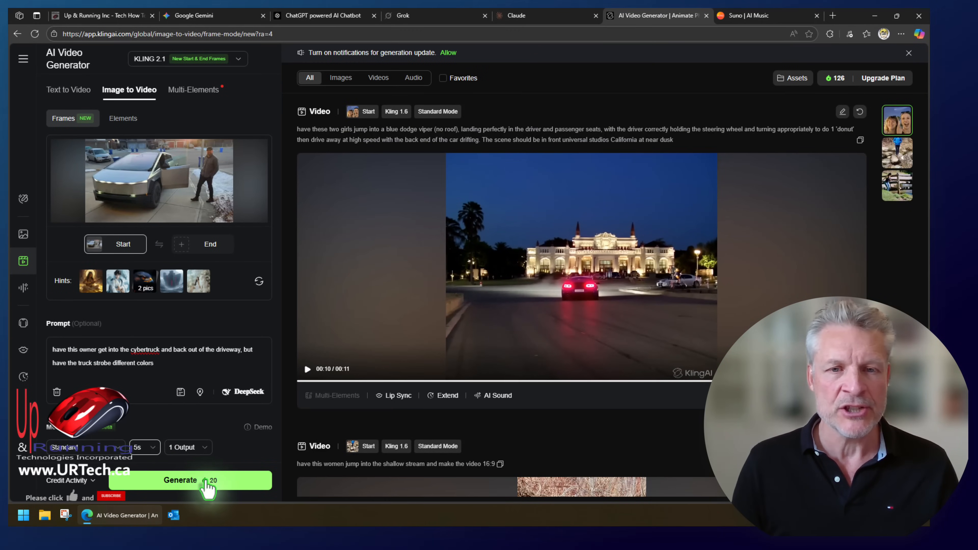
pyautogui.click(181, 480)
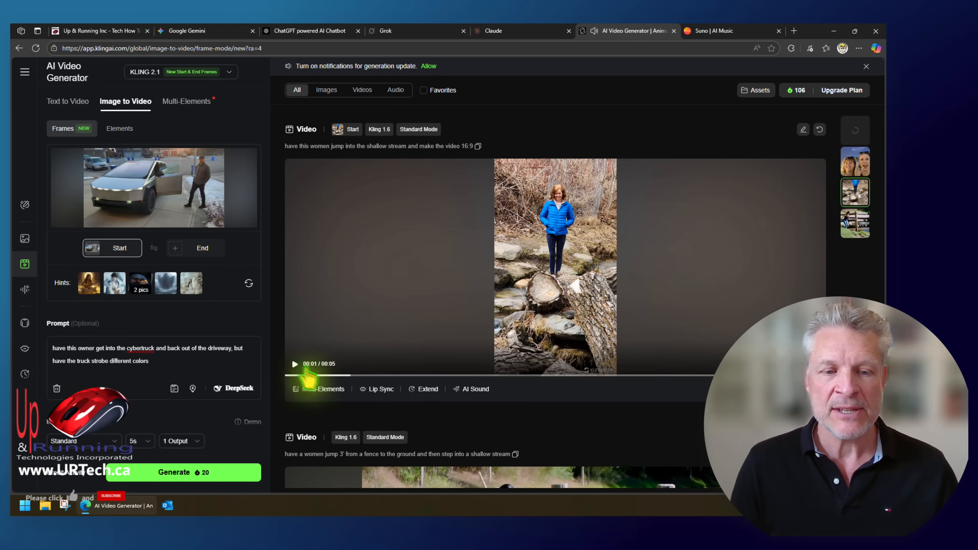
# Replay the earlier 5-second clip of the woman stepping into the shallow stream.
pyautogui.click(294, 364)
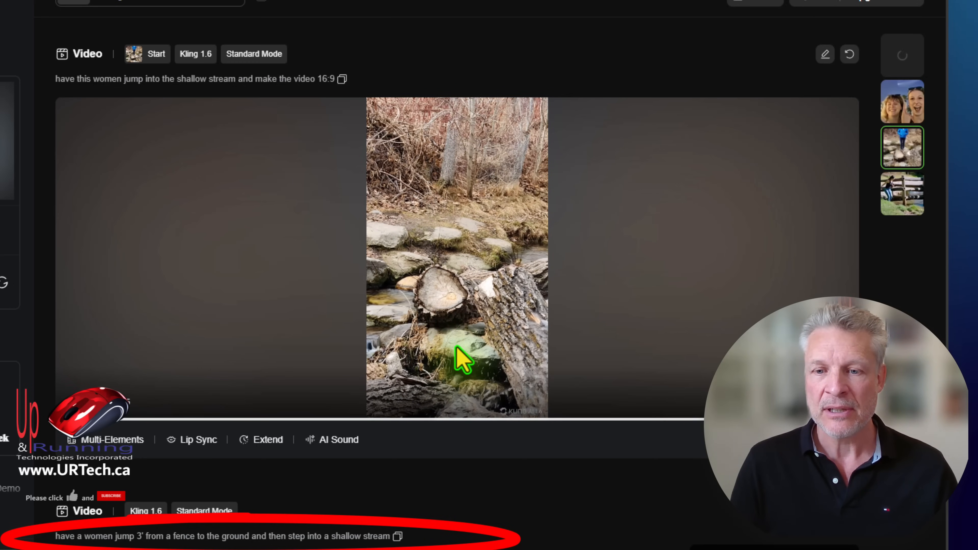
pyautogui.click(455, 359)
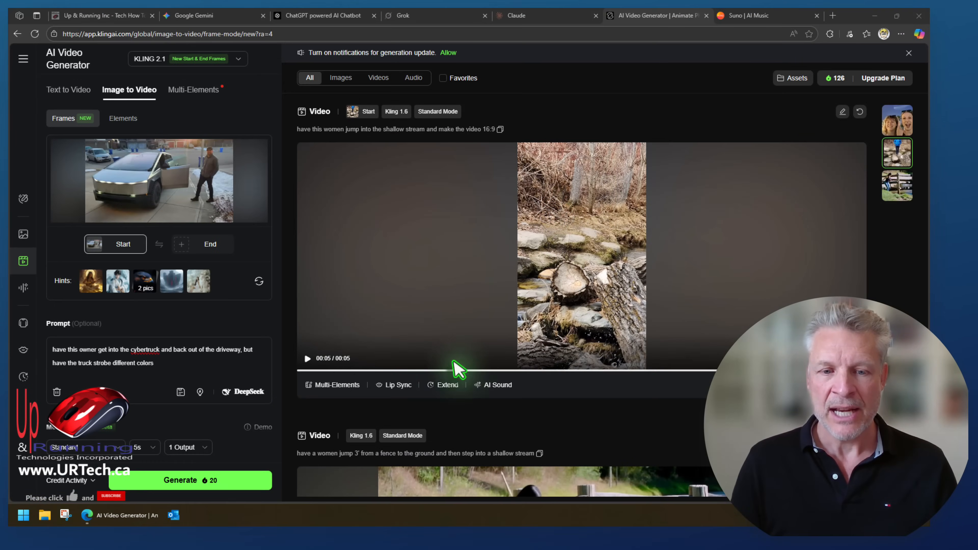
pyautogui.moveTo(397, 384)
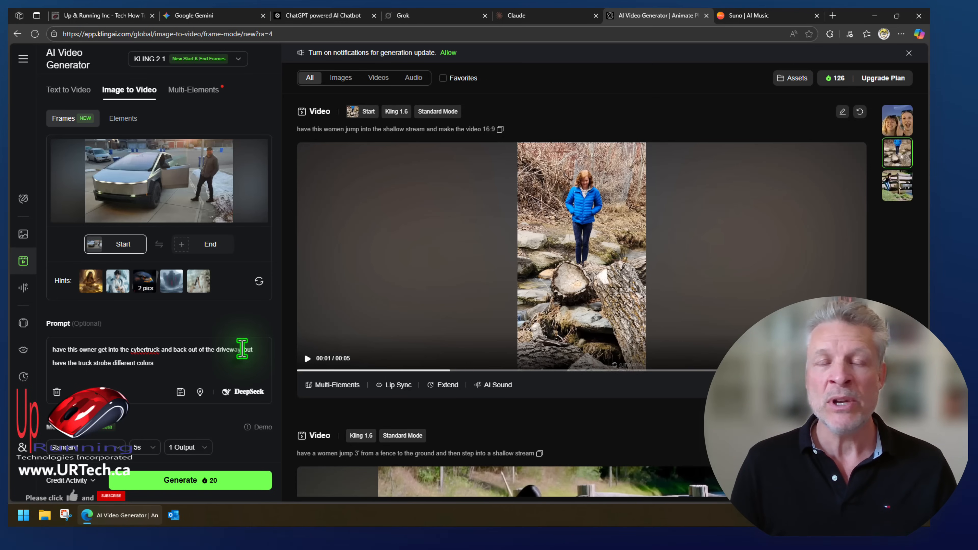
pyautogui.click(190, 481)
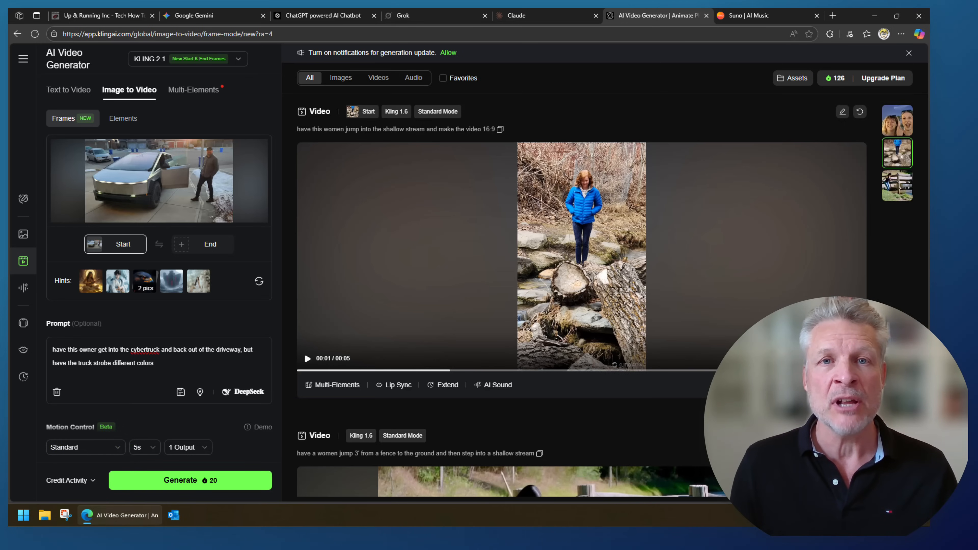
# Scroll the URTech.ca homepage past the BitLocker and power-fail resume articles.
pyautogui.click(99, 15)
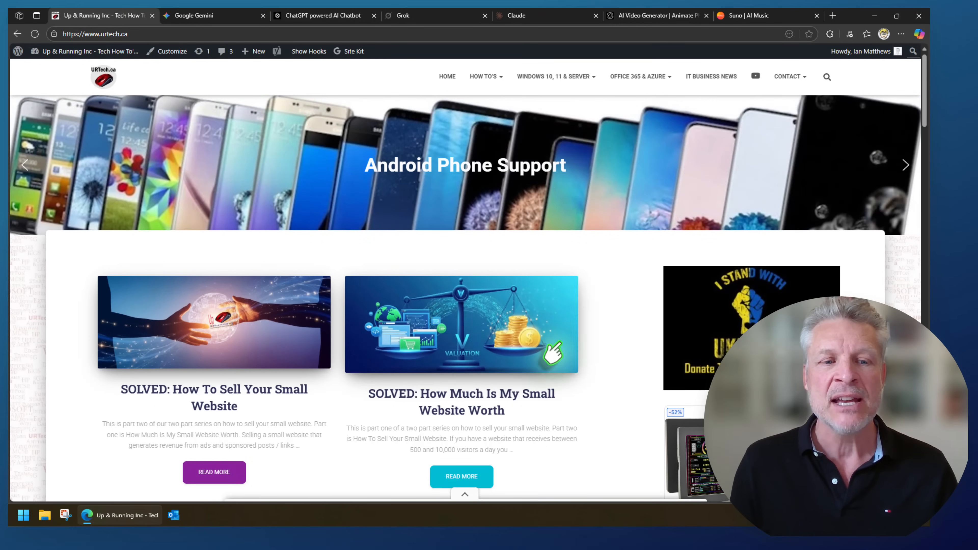
pyautogui.scroll(-3)
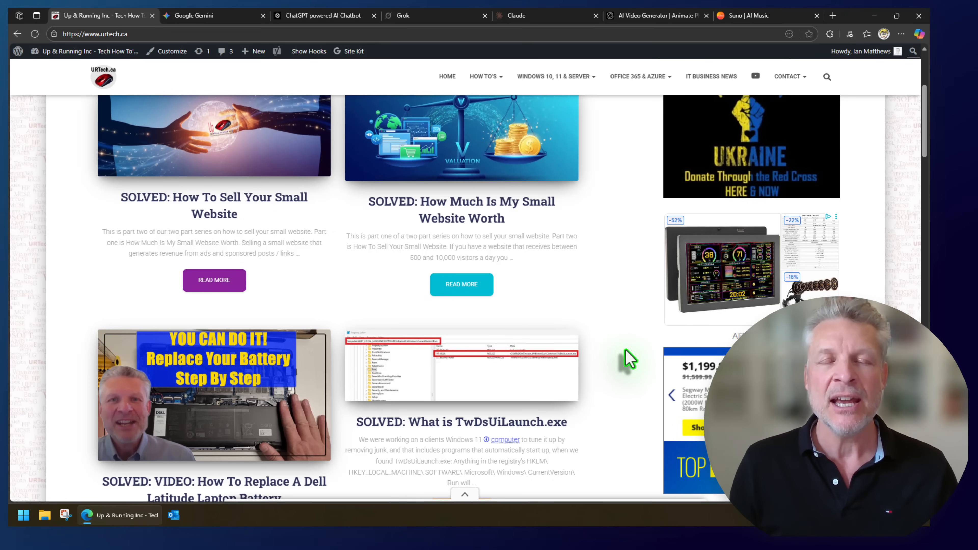
pyautogui.scroll(-3)
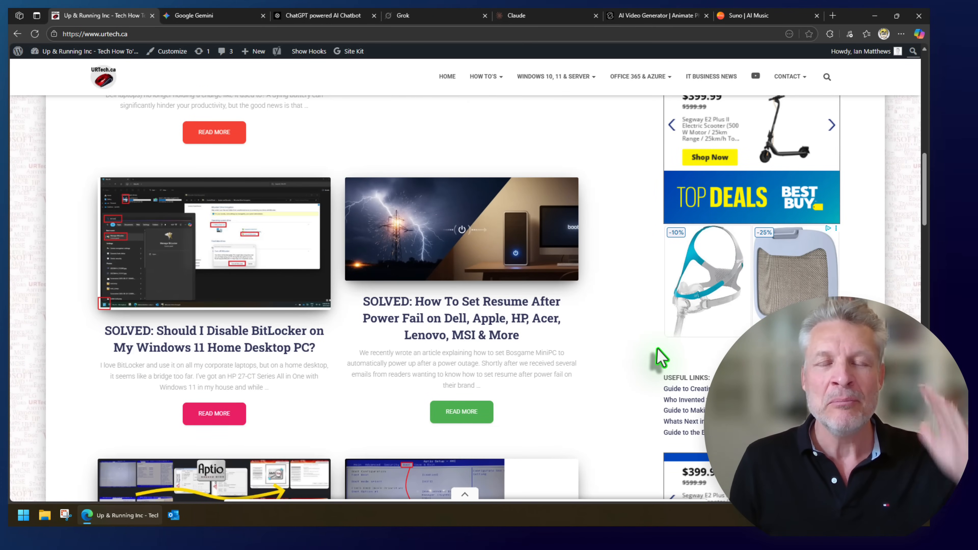